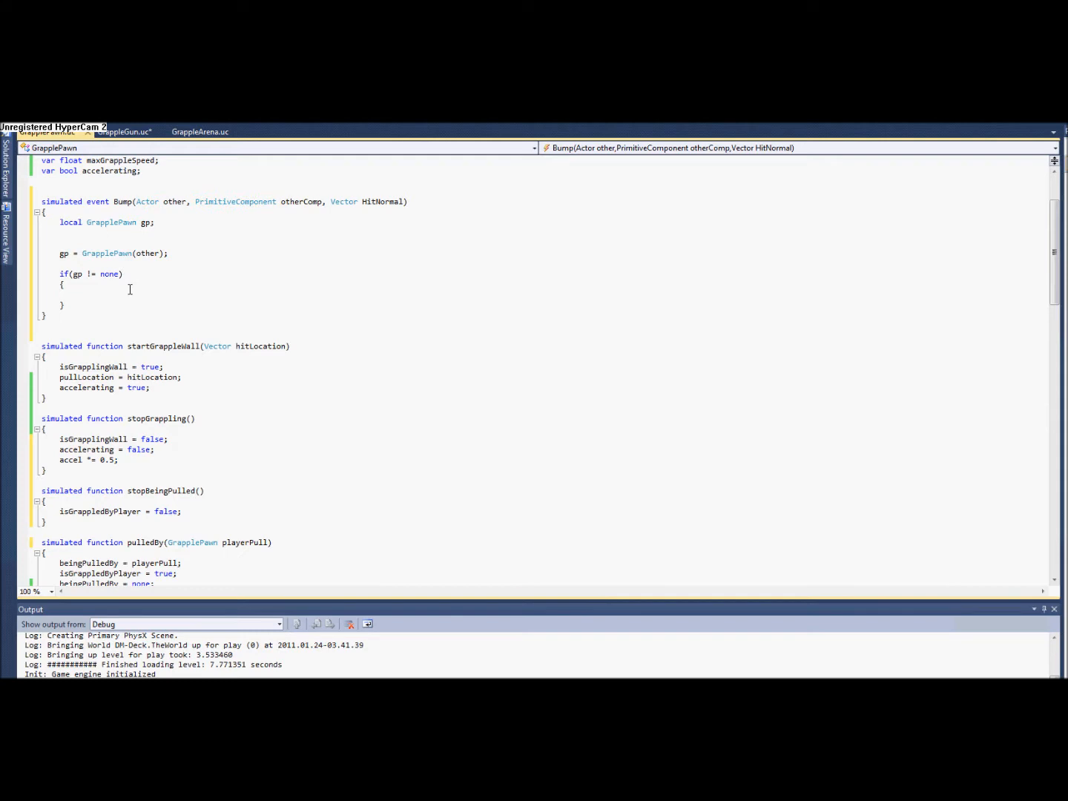
Write if(gp.isGrappledByPlayer) inside the gp != none block and begin an inner if(
text(if()
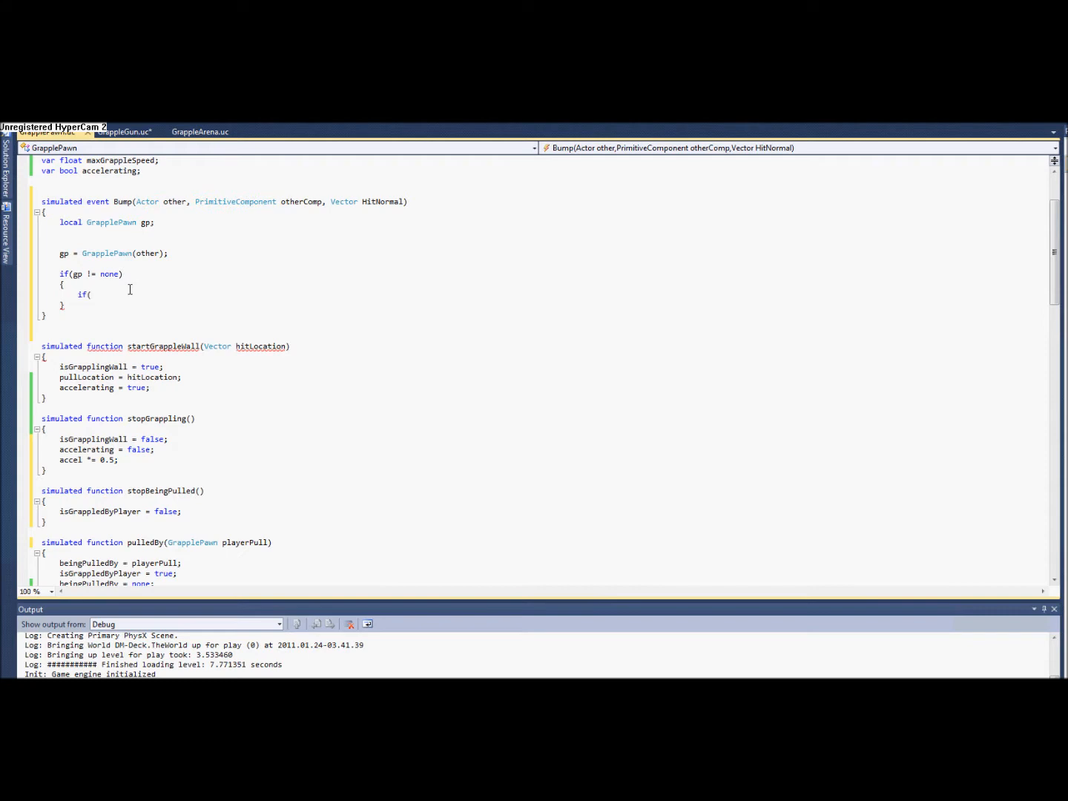
text(gp.)
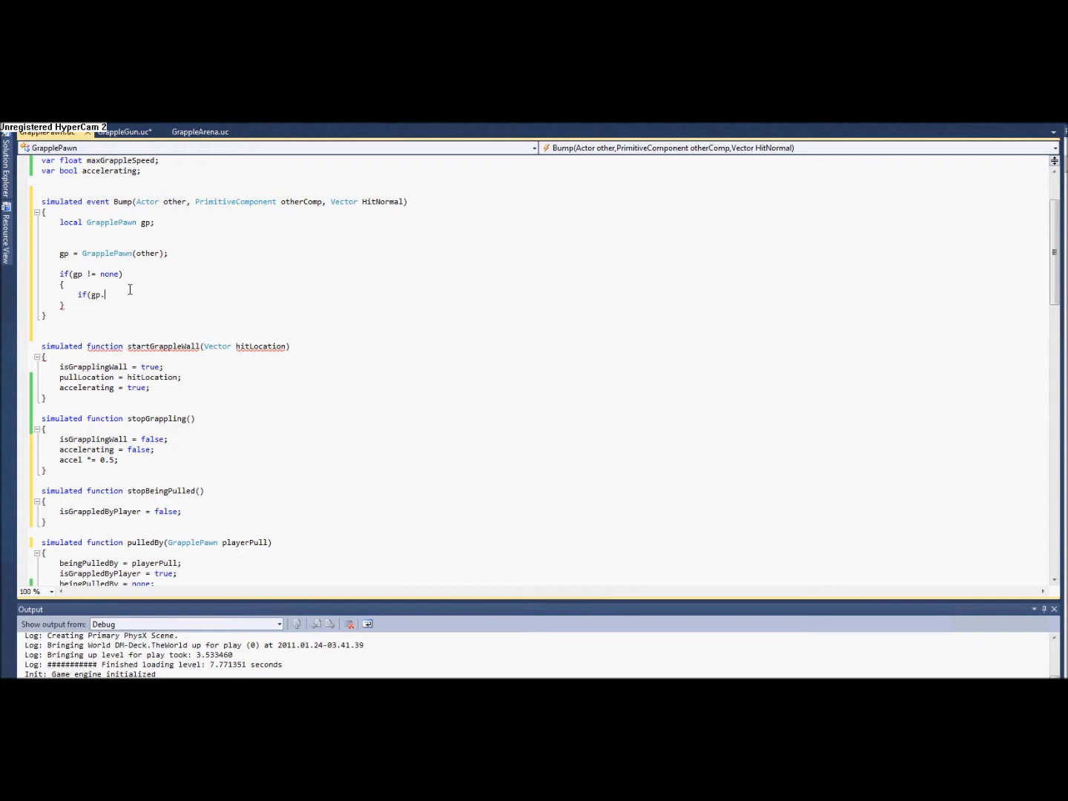
text(isGrappledByPlayer)
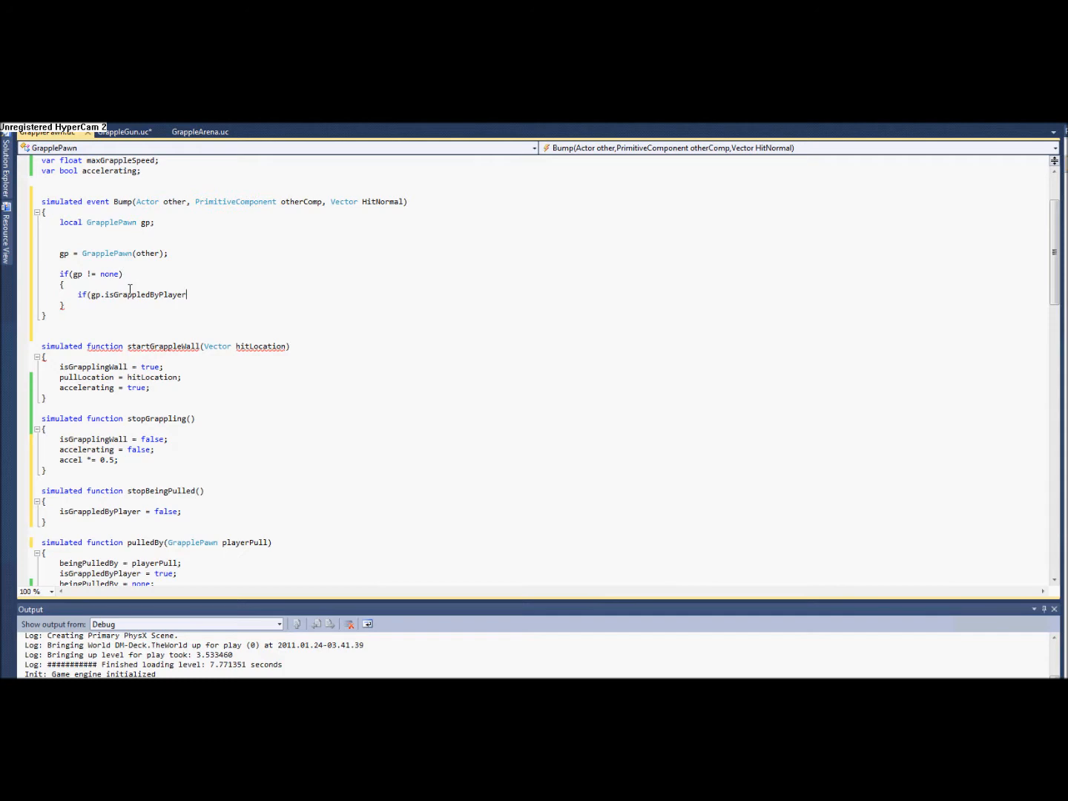
text())
text({)
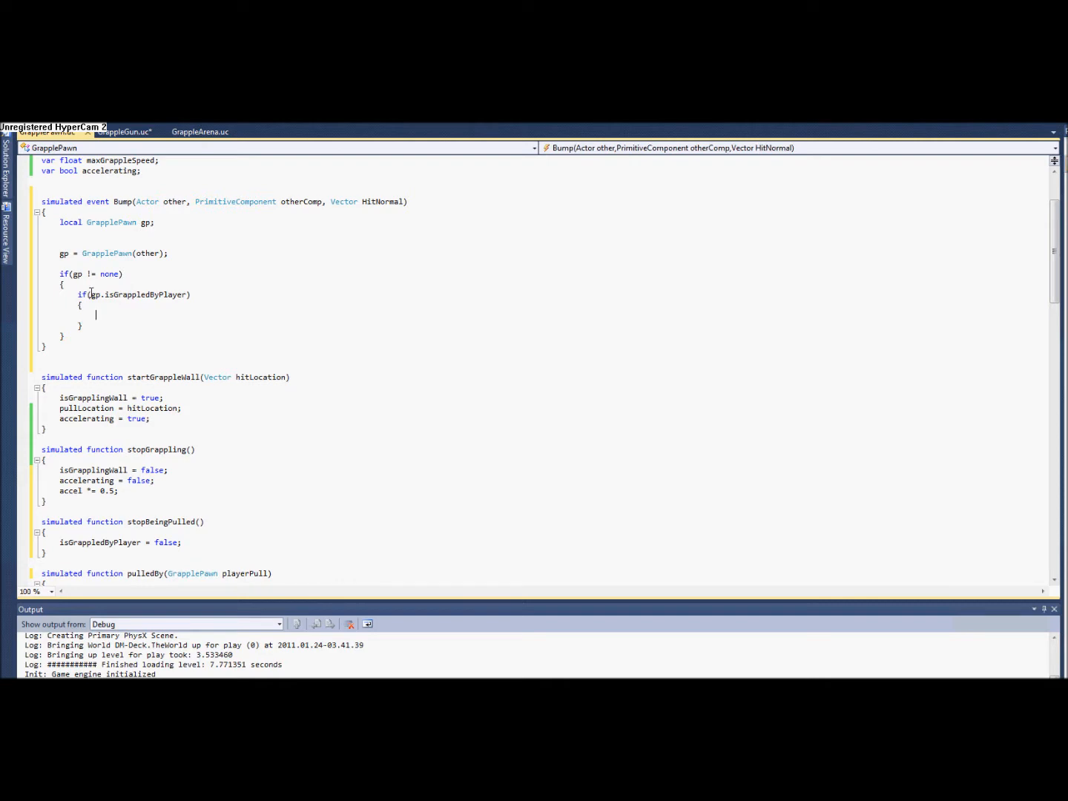
mouse_move(175, 332)
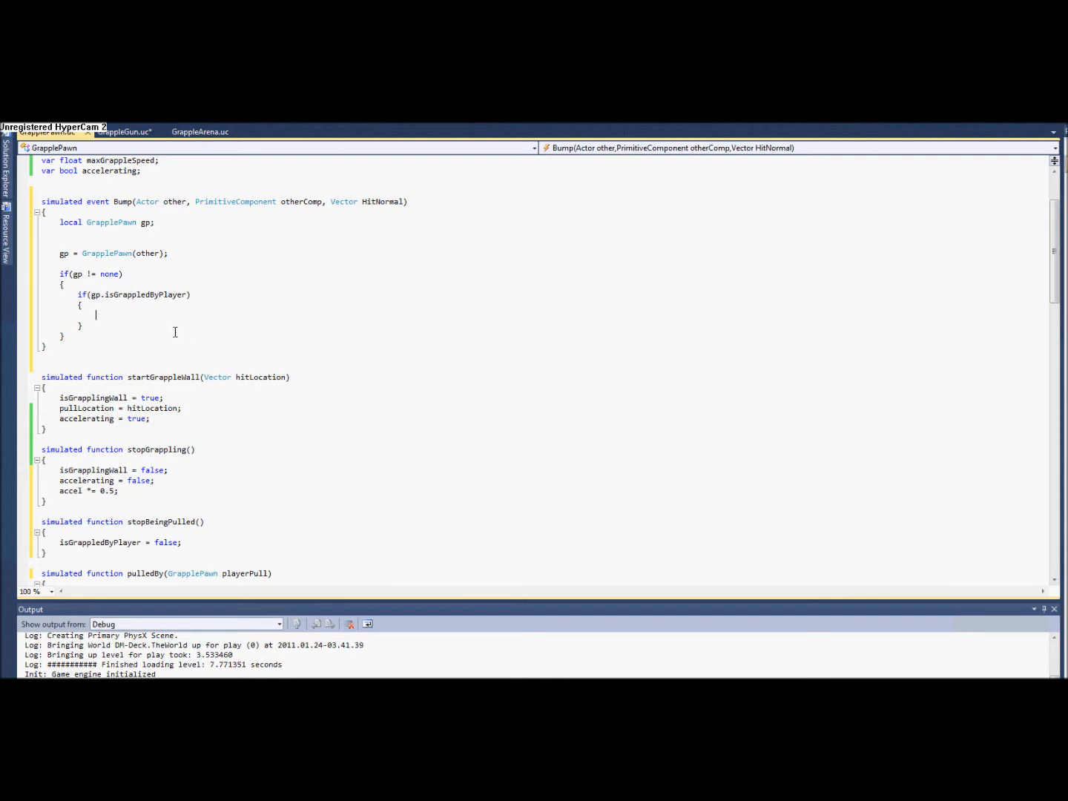
mouse_move(139, 315)
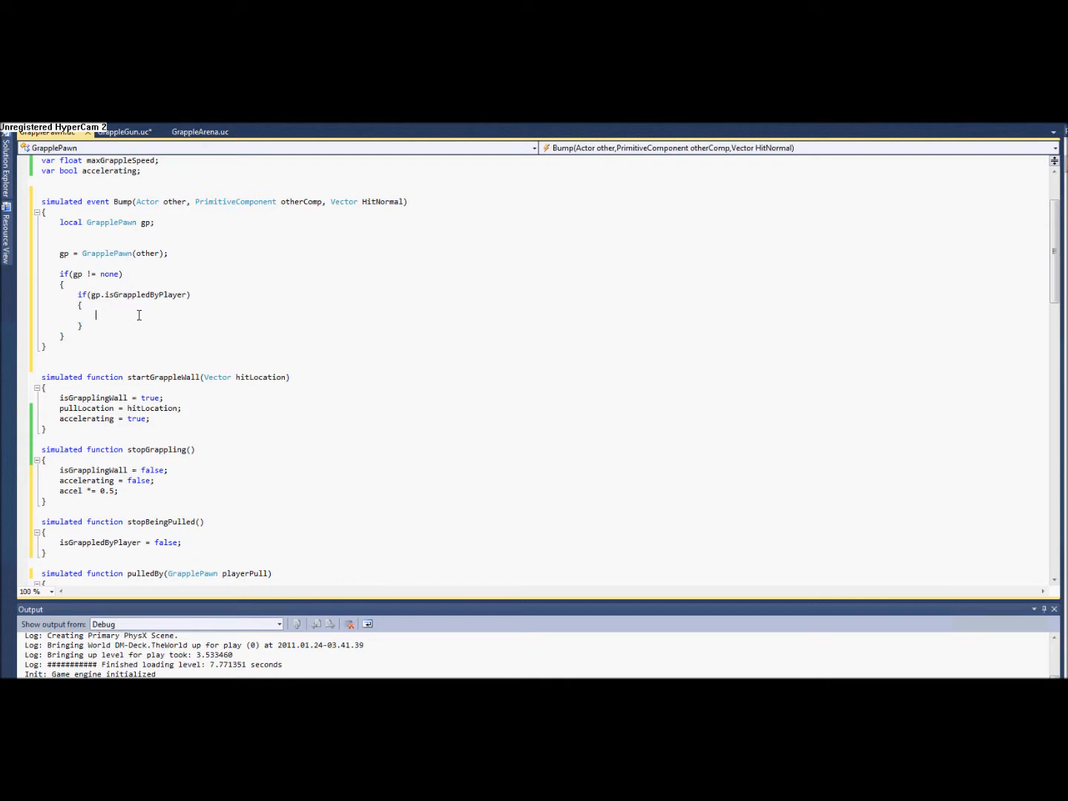
text(if()
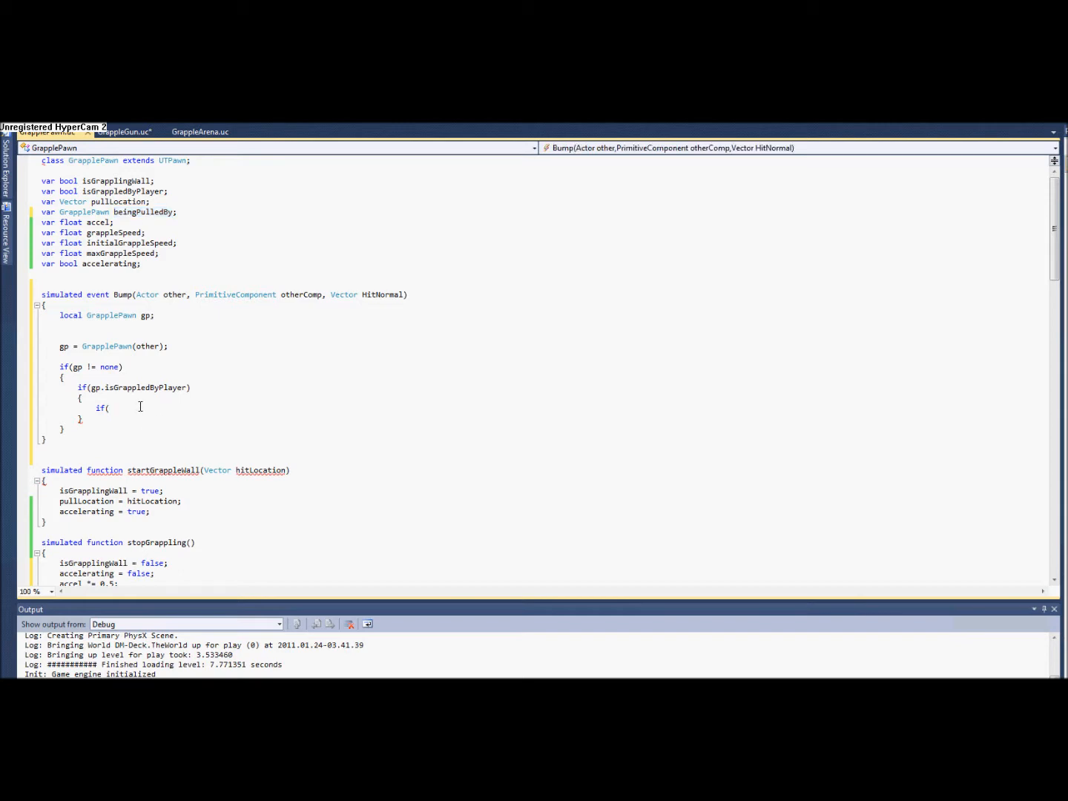
Complete the inner condition gp.beingPulledBy == self with an empty block
text(gp.beingPulledBy =)
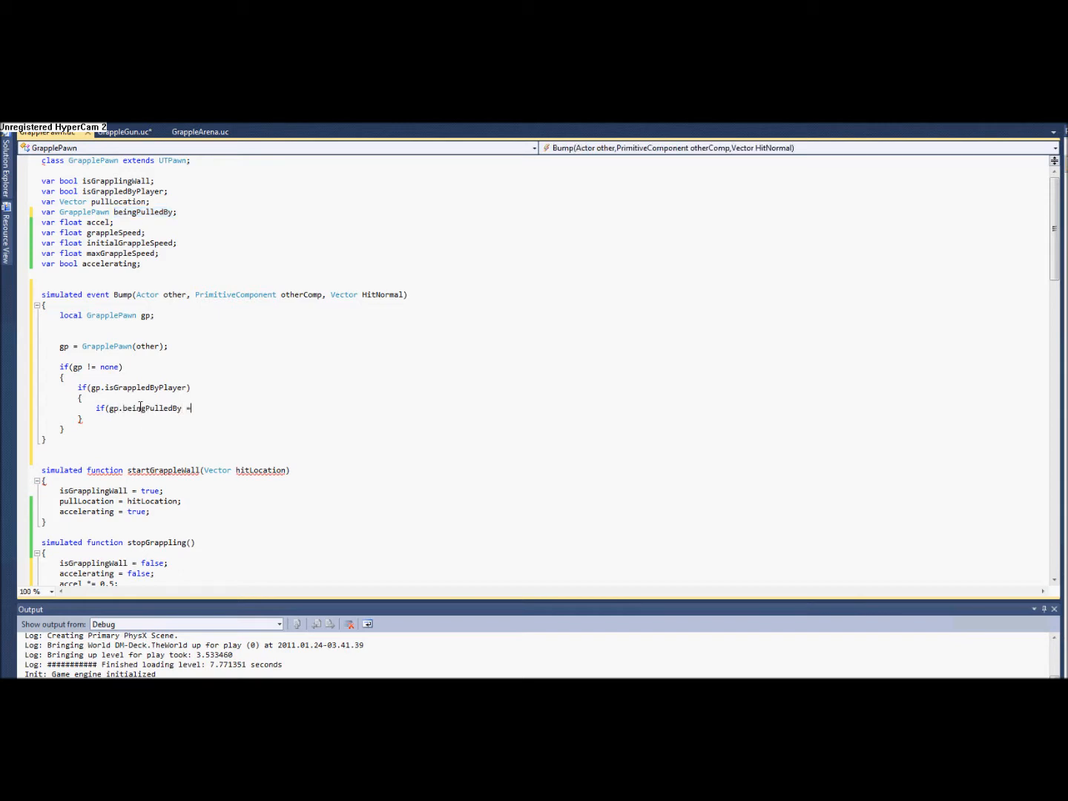
text(sel)
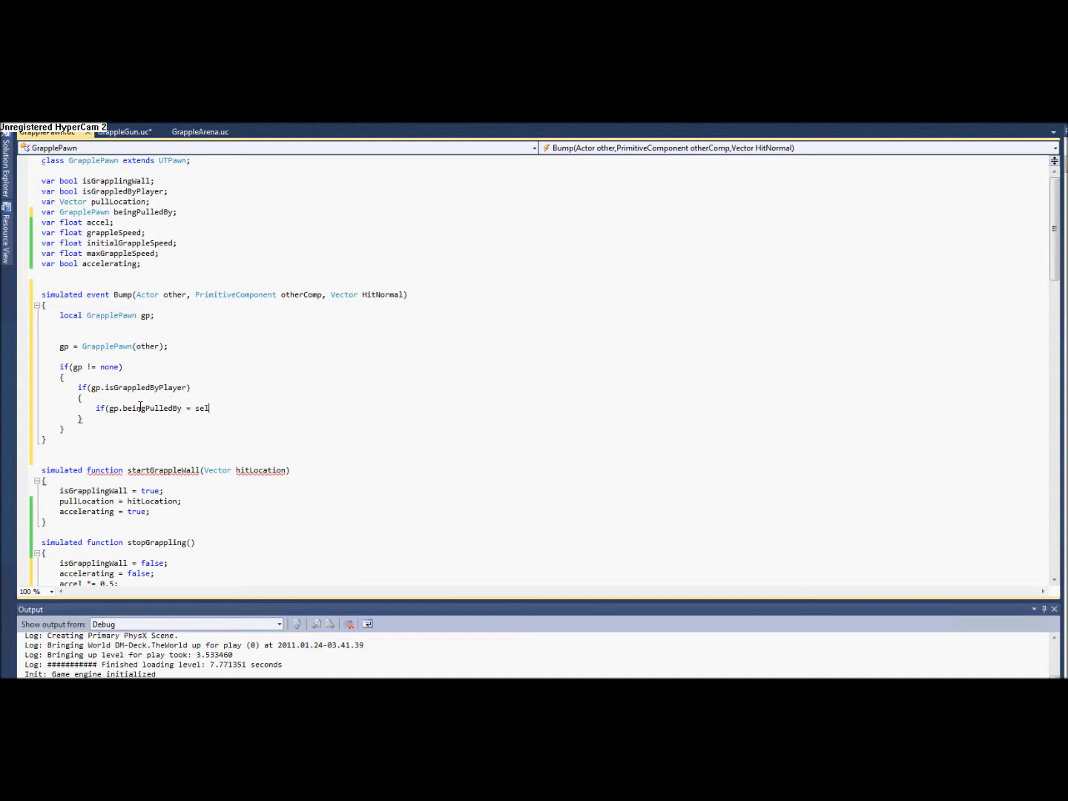
text(=f)
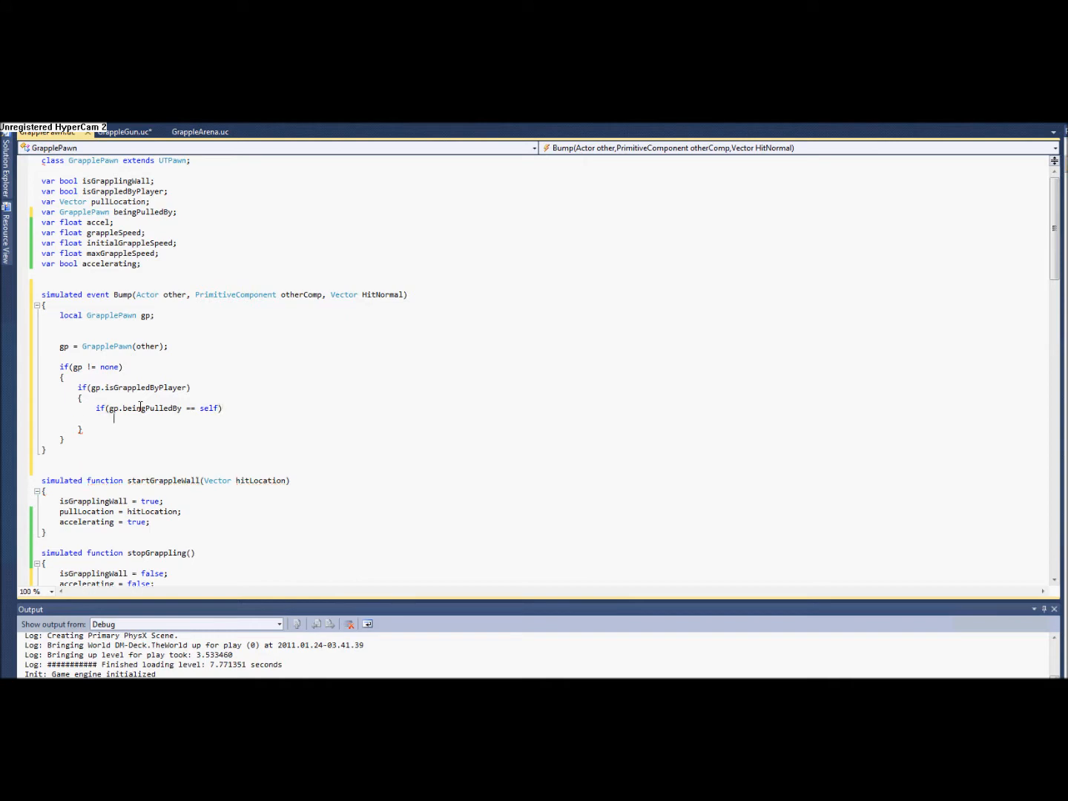
text({})
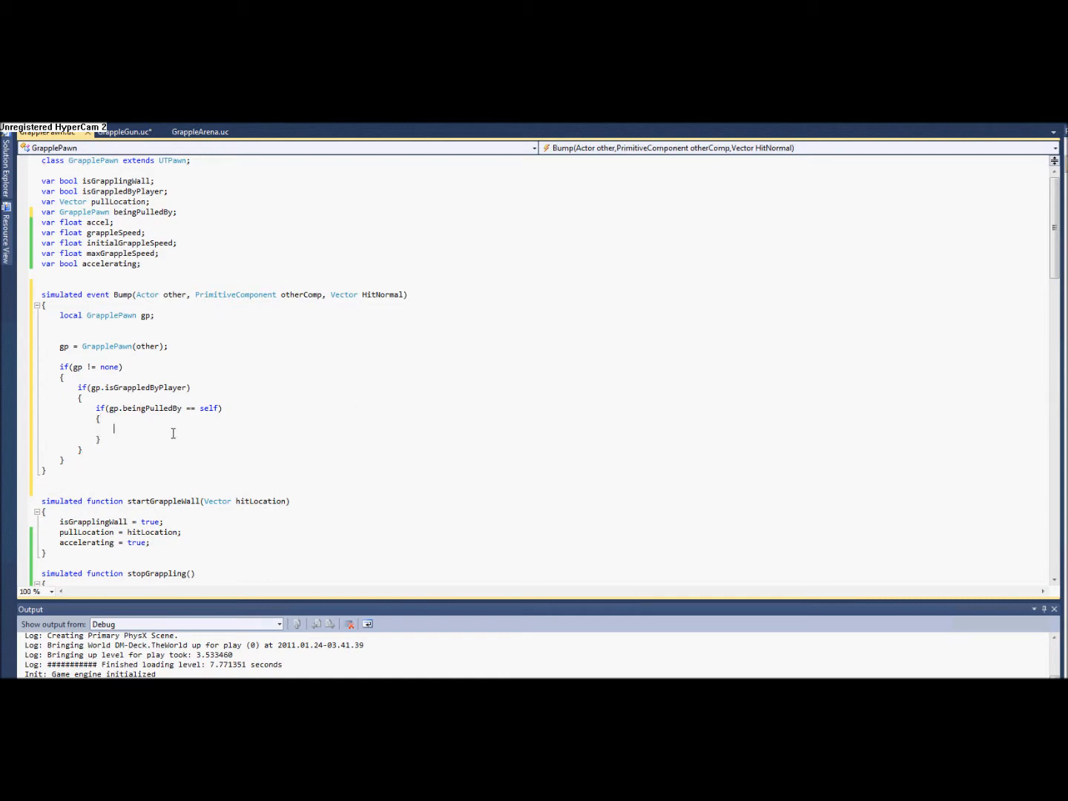
Call gp.TakeDamage(15000, controller, gp location, Vect, class'UTDmgType_Instagib') inside that block
text(gp.t)
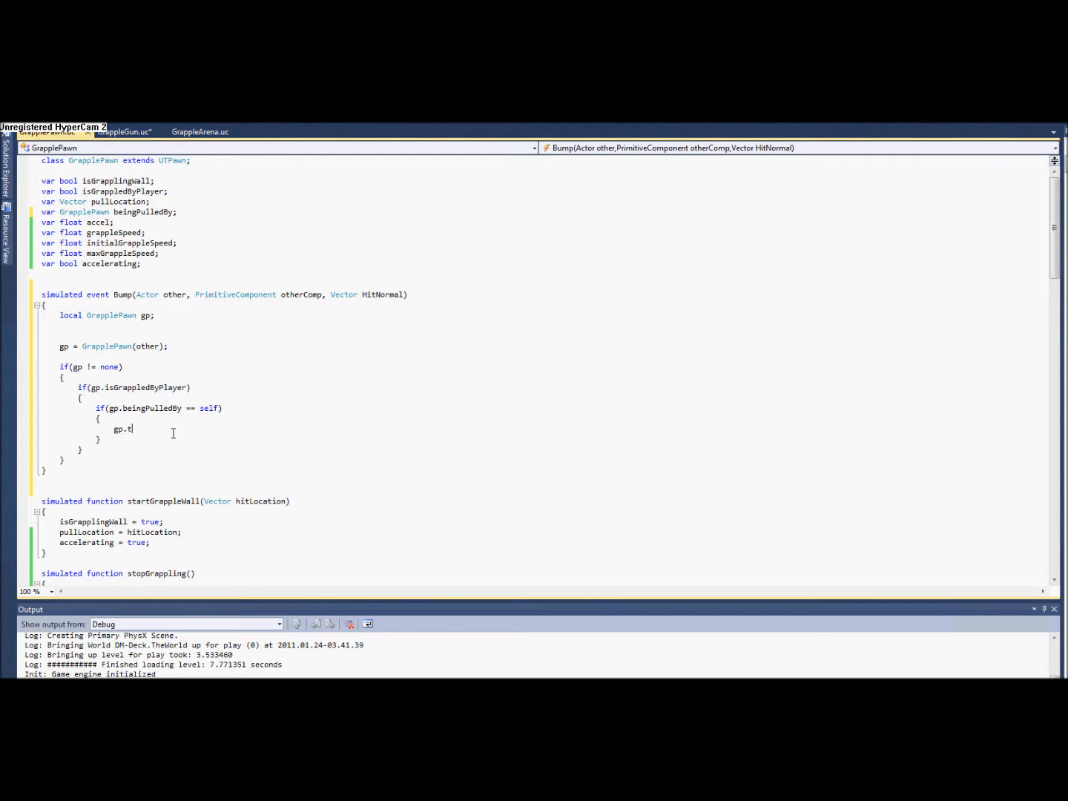
text(akeDamage(1)
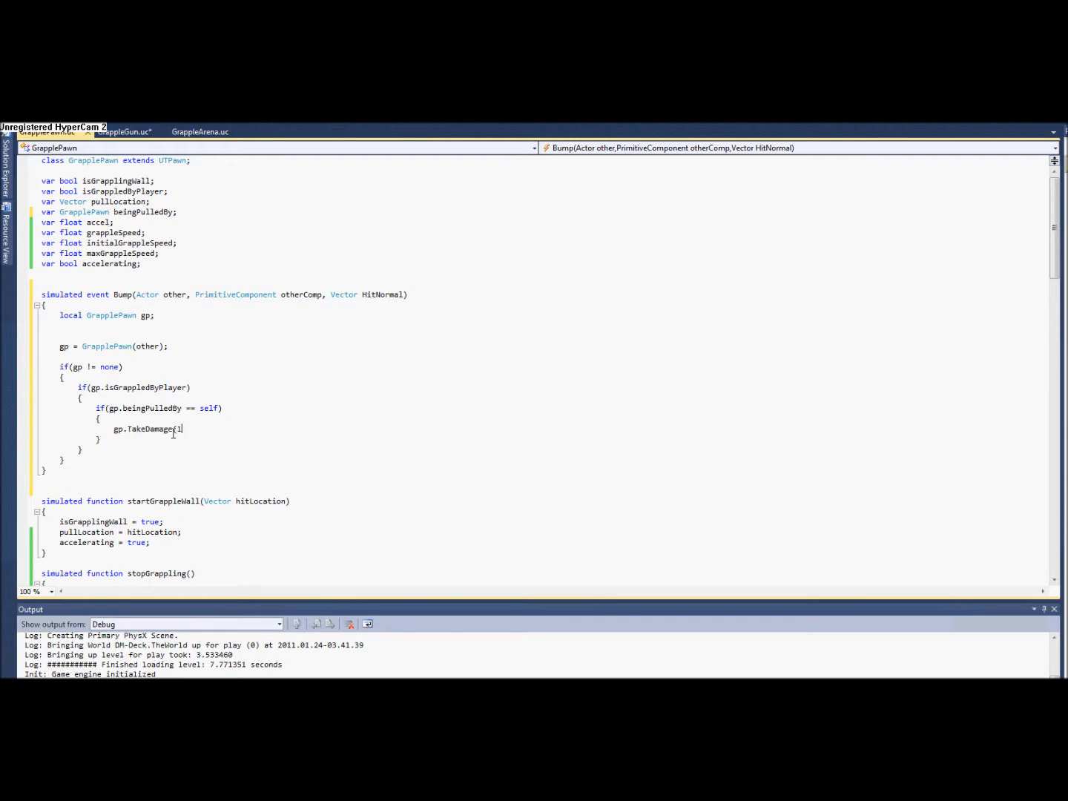
text(5000,)
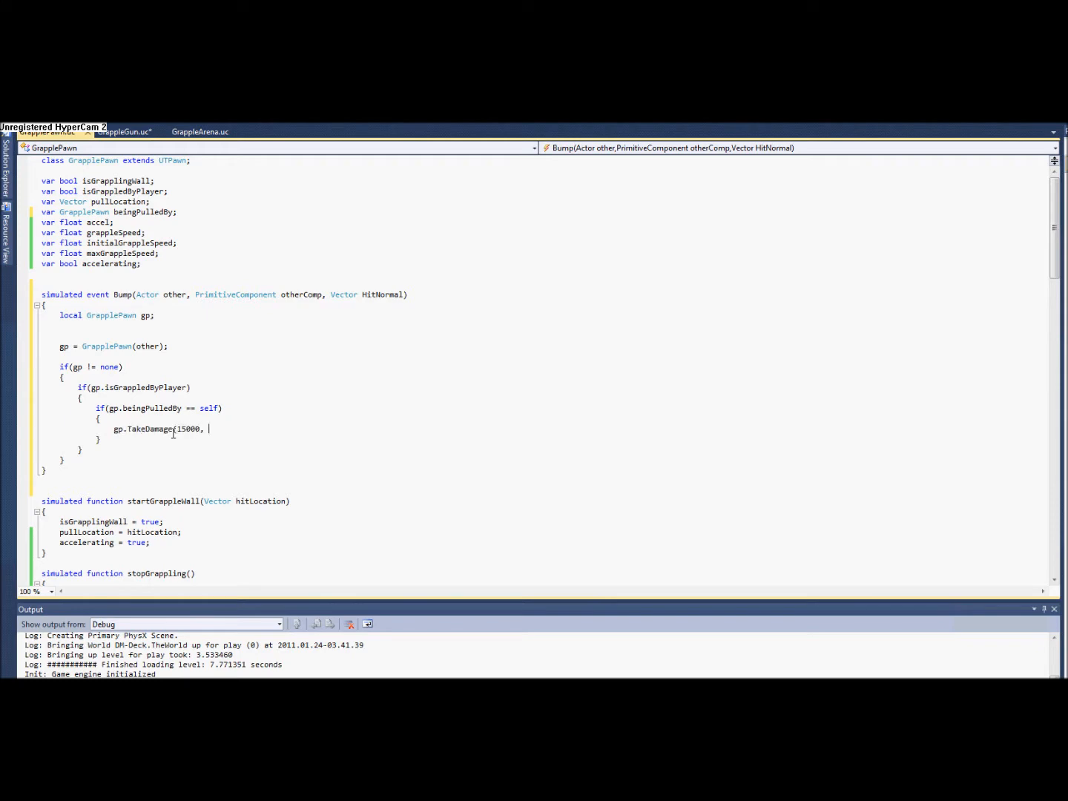
text(contro)
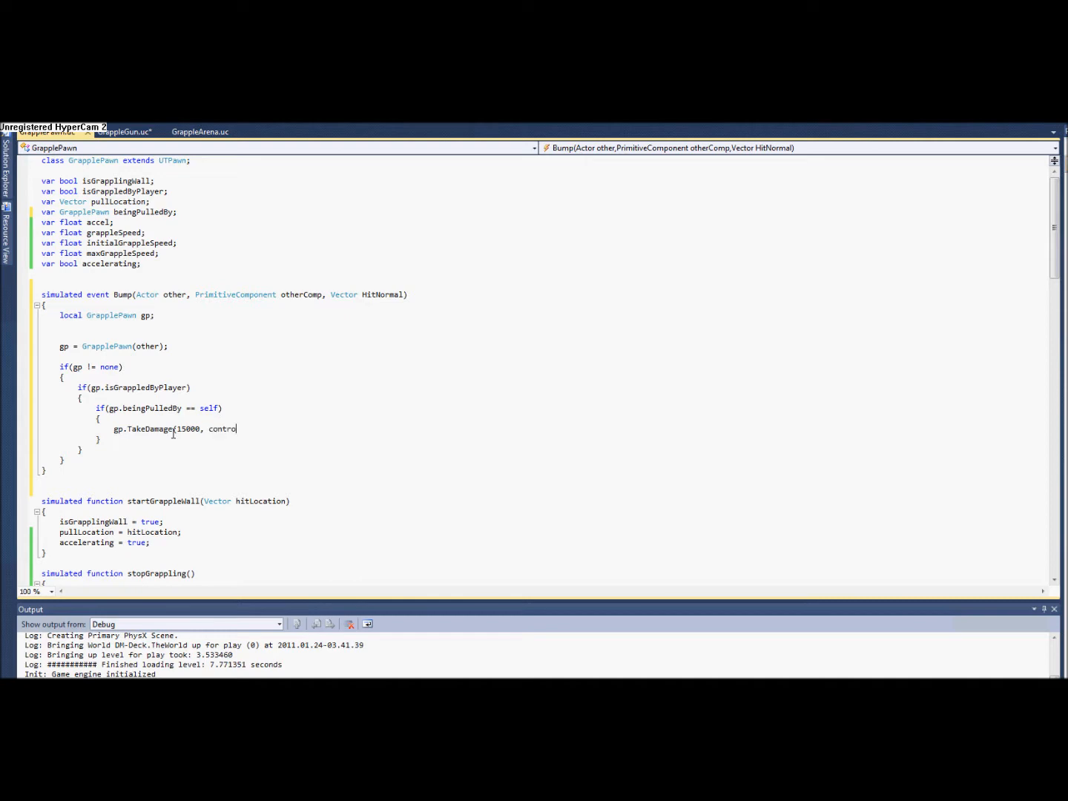
text(ller,)
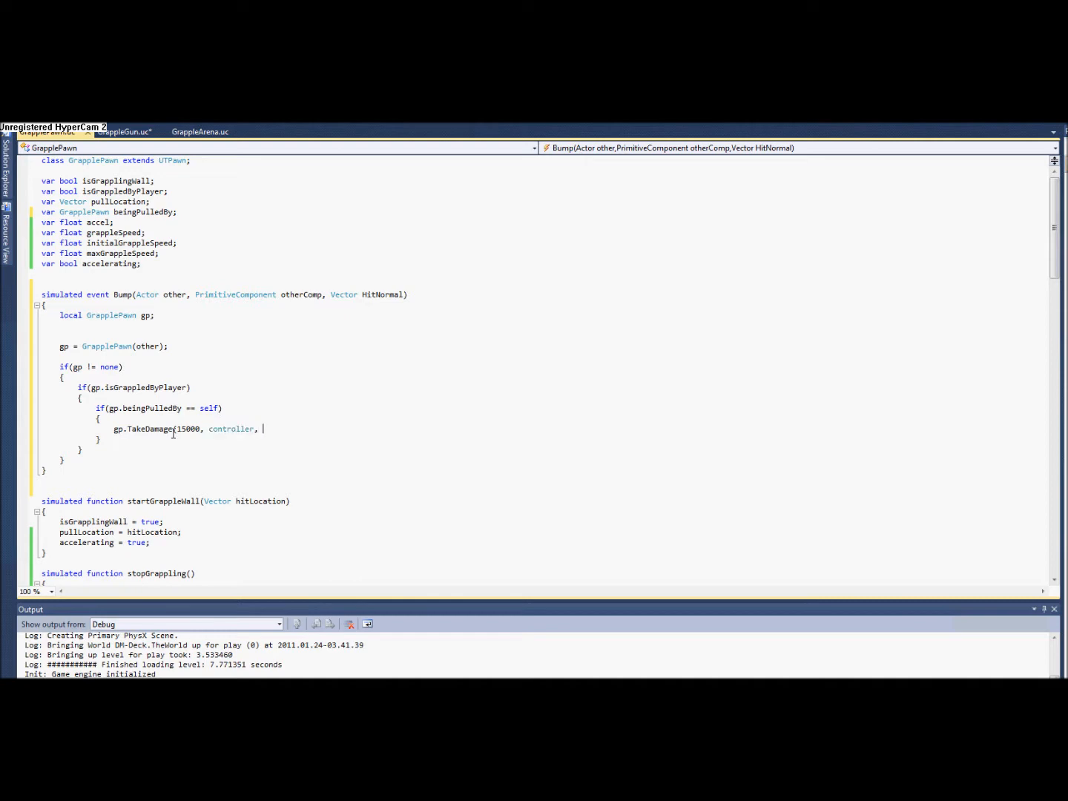
text(gp.Location,)
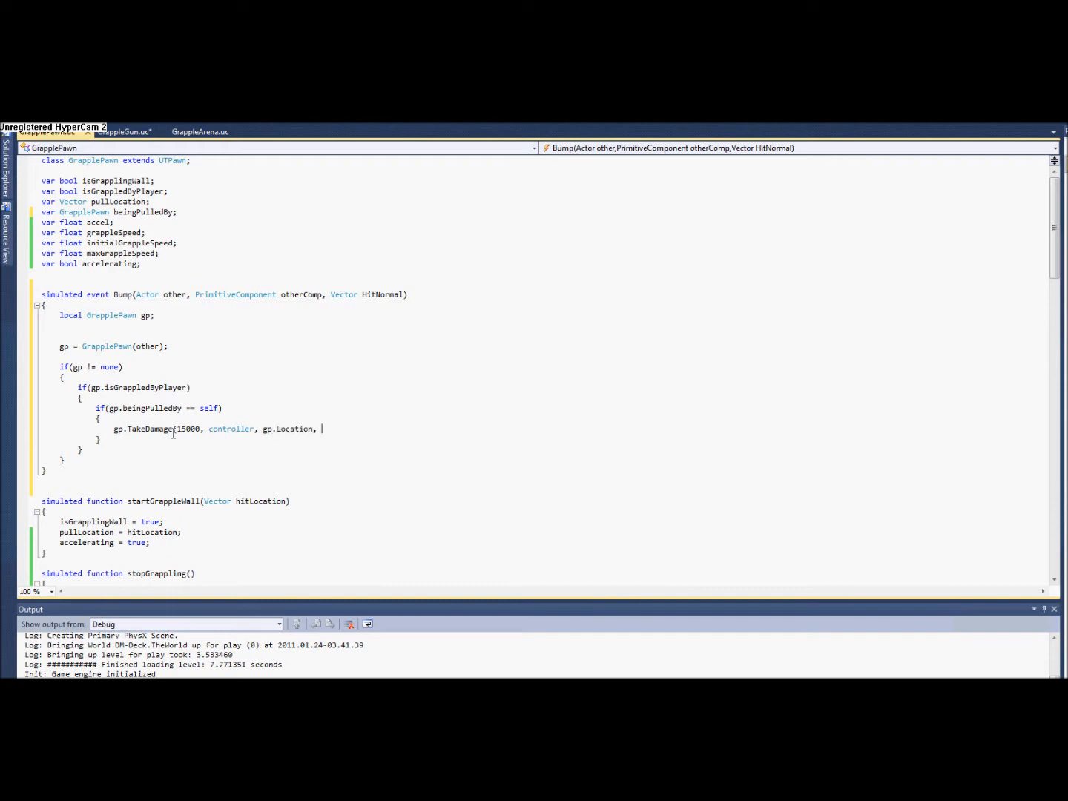
text(Vector(0.0,0.0,0.0),)
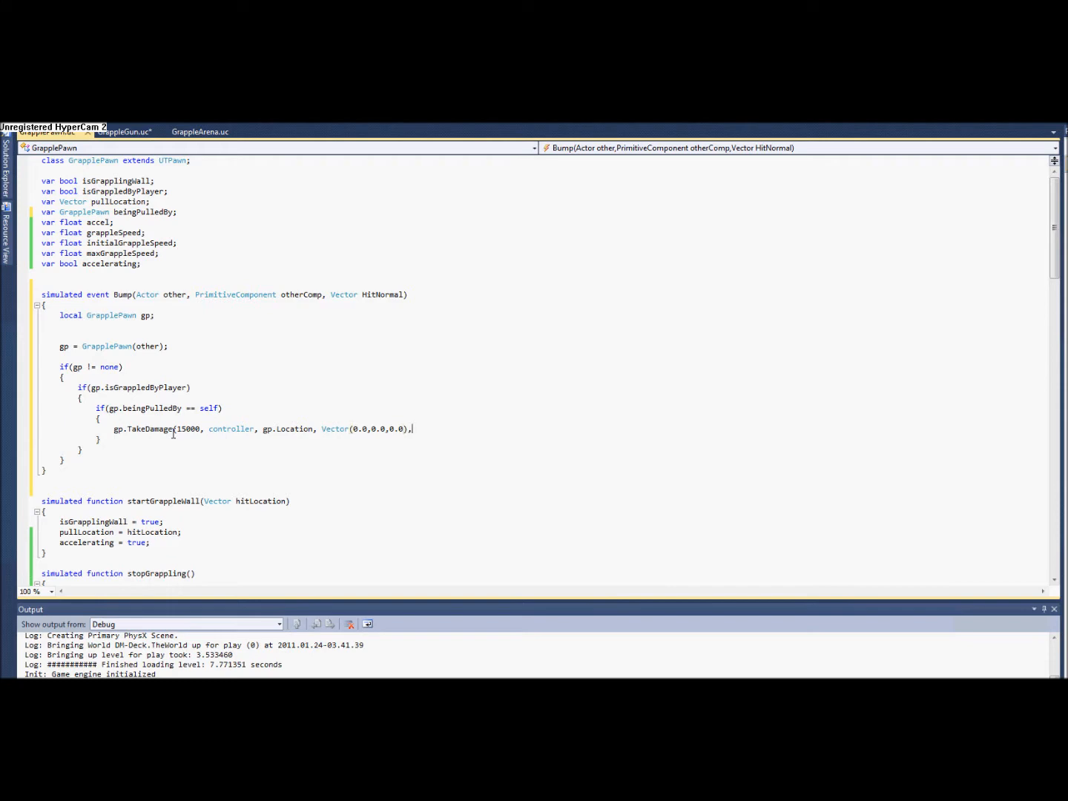
text(class'UT)
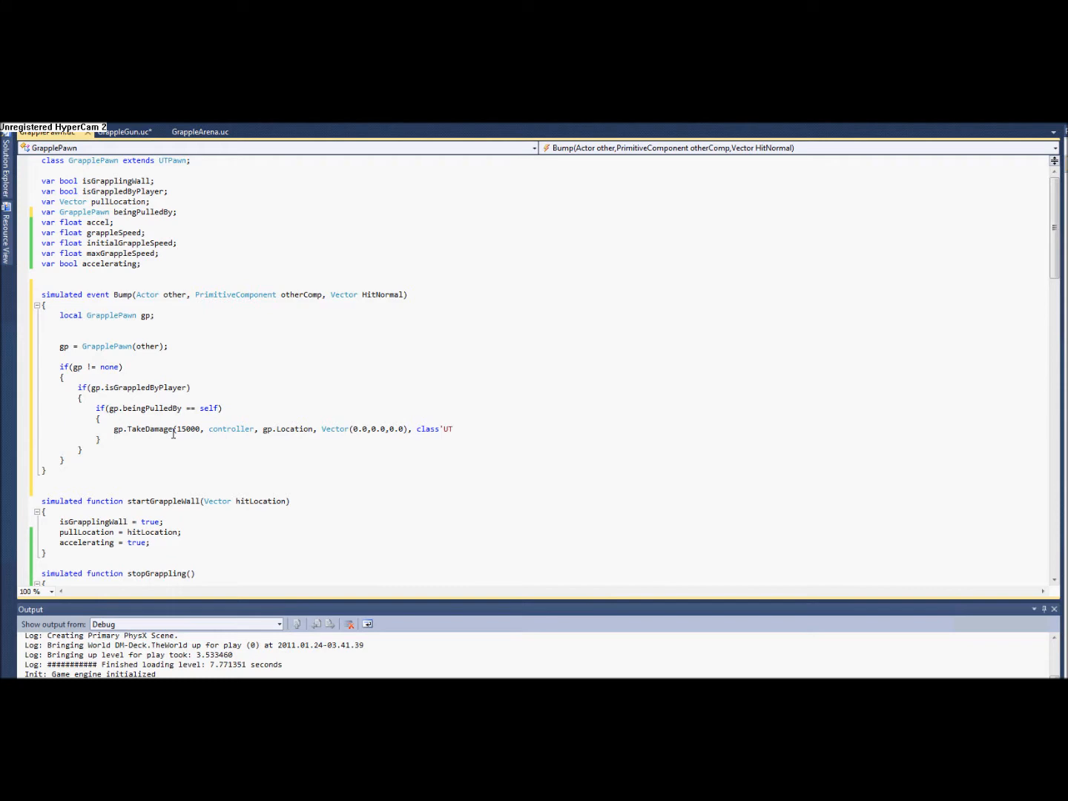
text(D)
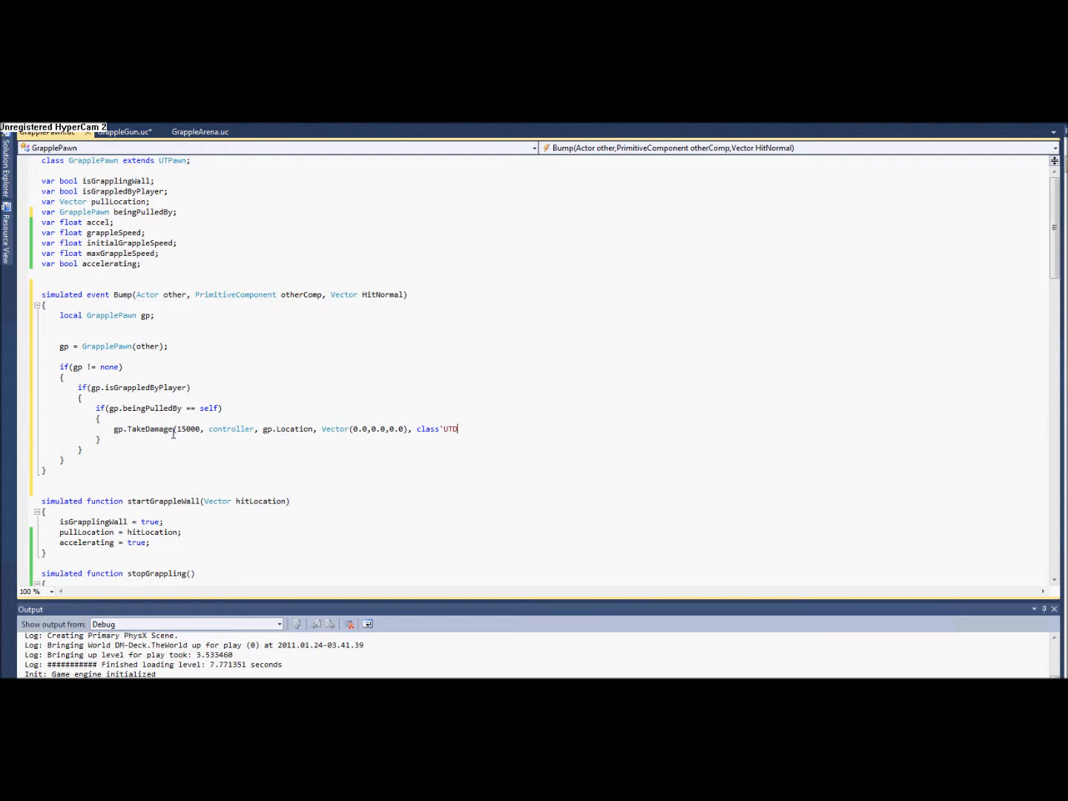
text(mg)
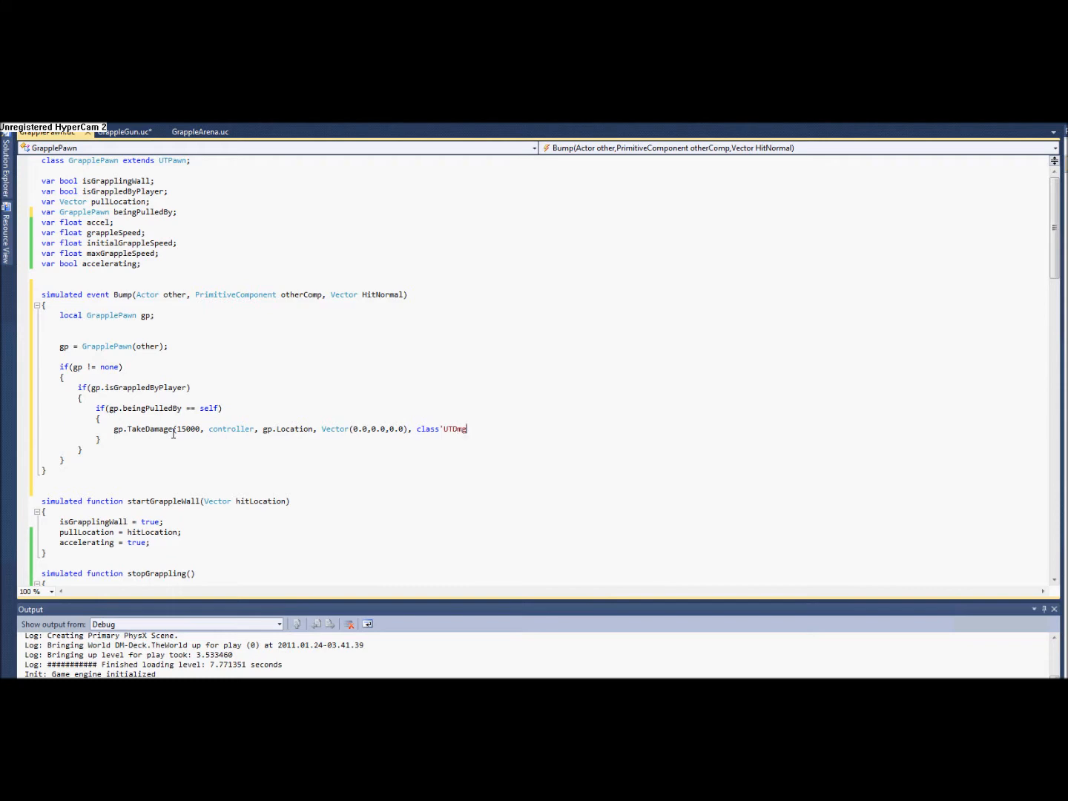
text(Type_)
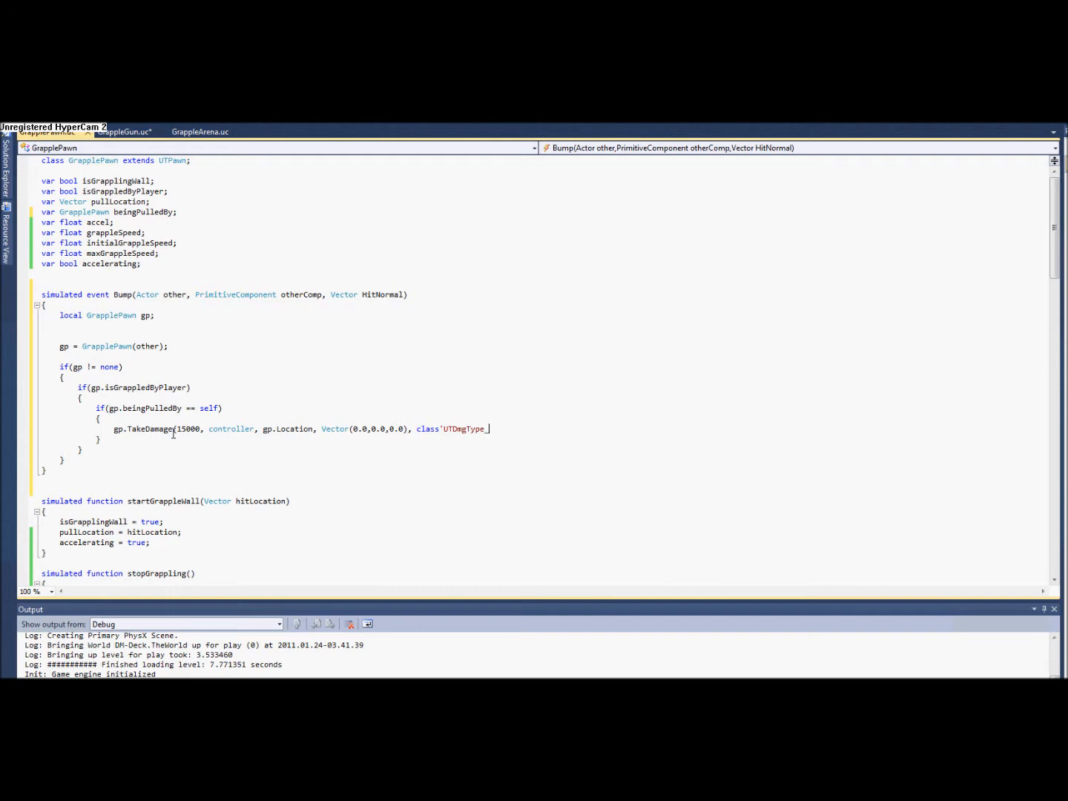
text(_Instab)
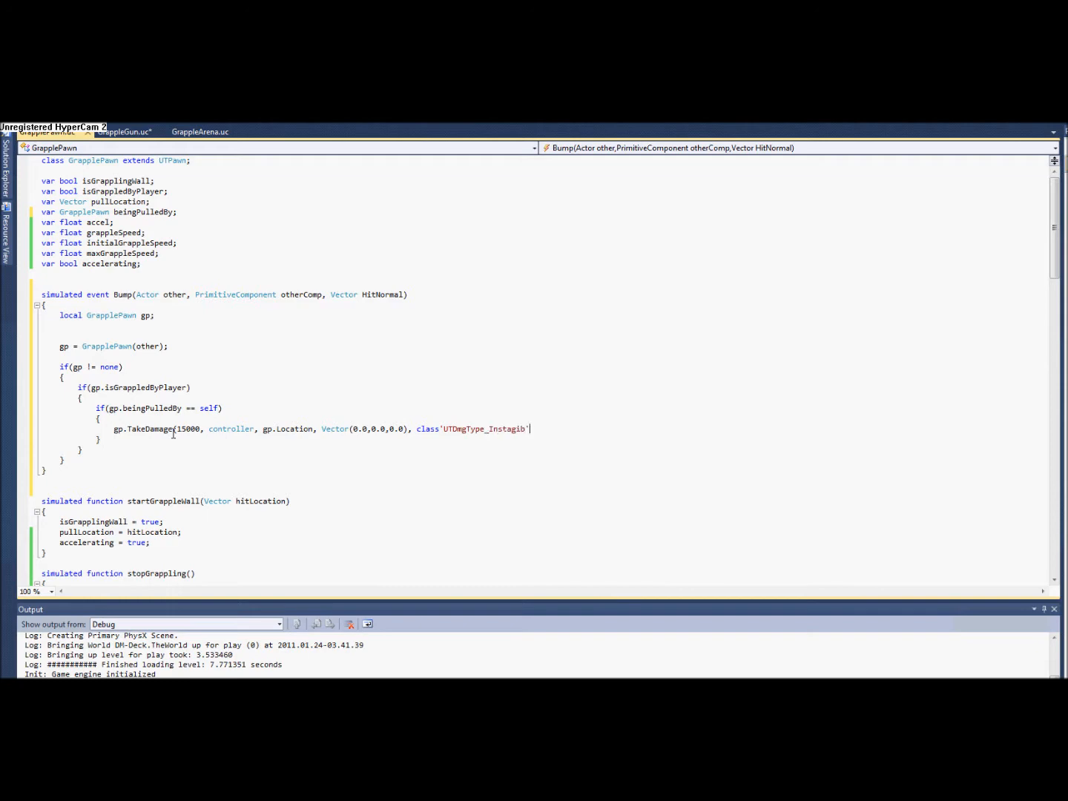
text();)
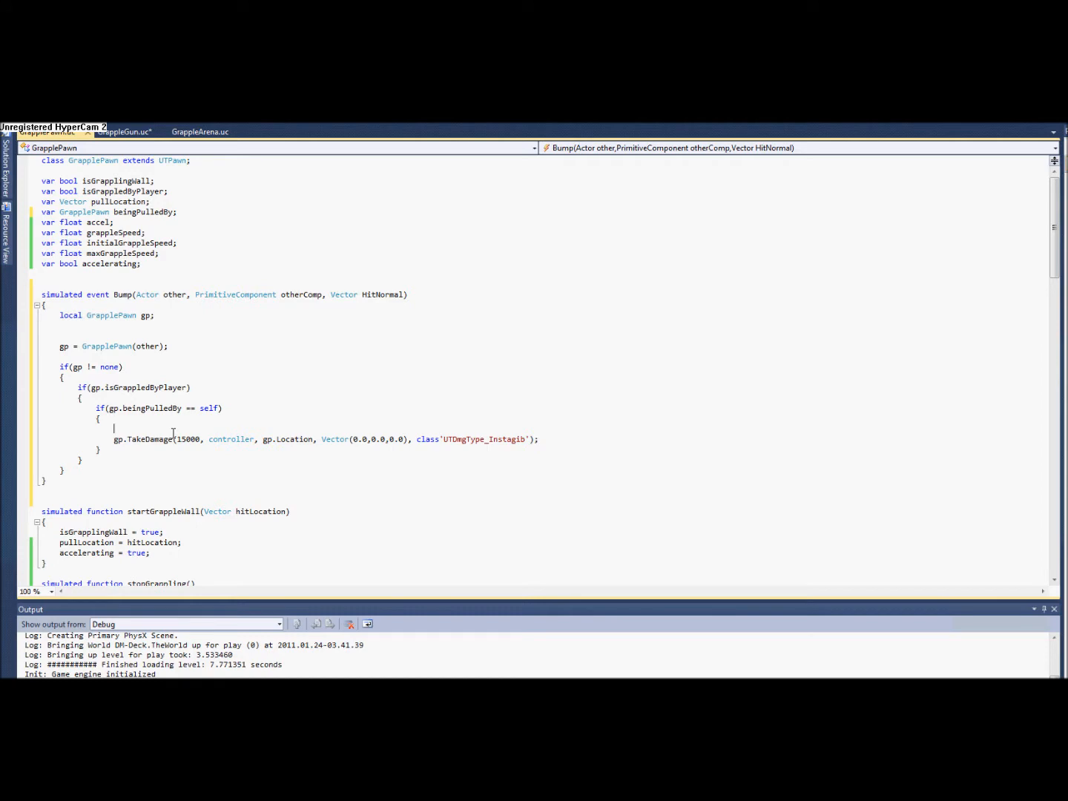
Add if(isGrappledByPlayer && gp = beingPulledBy) with an else branch around the TakeDamage kill
text(if()
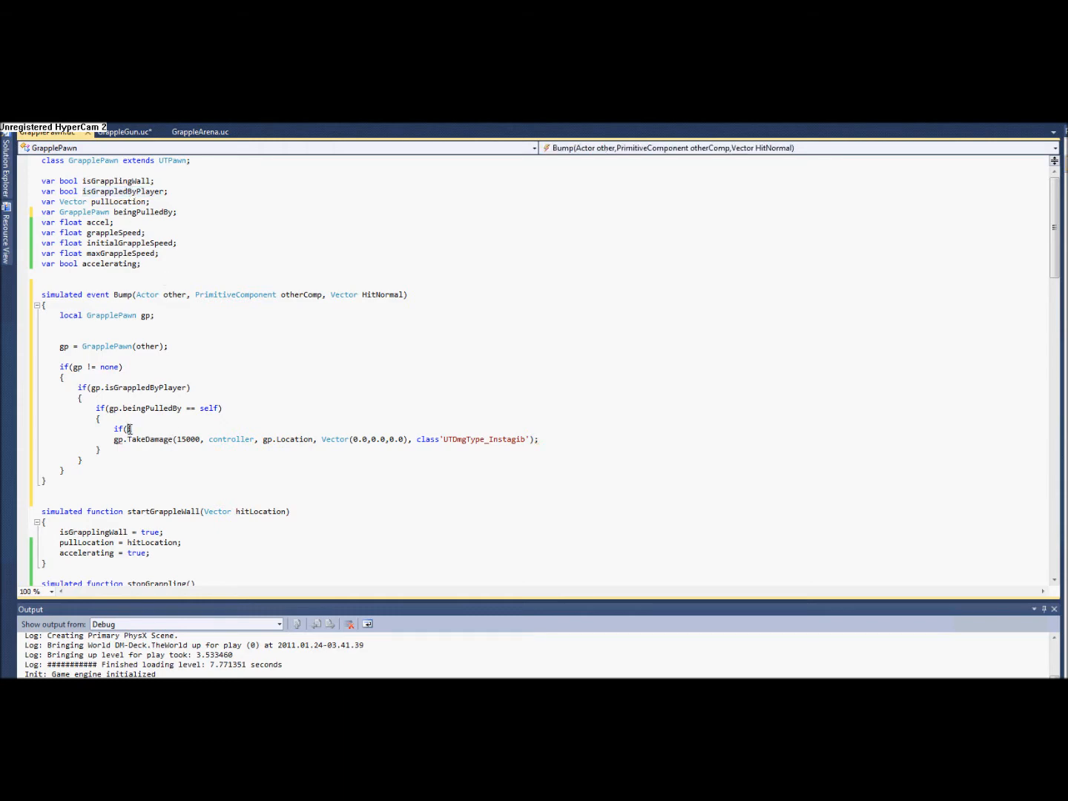
text(isGrappledByPlayer &&)
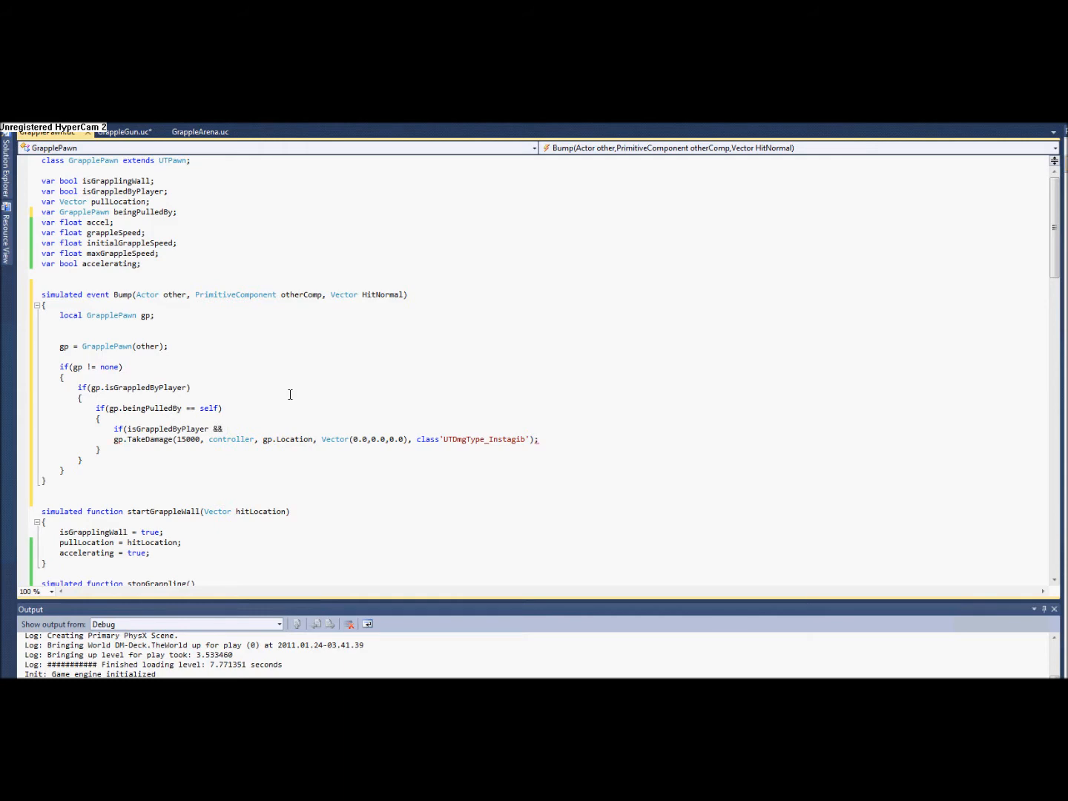
text(gp =)
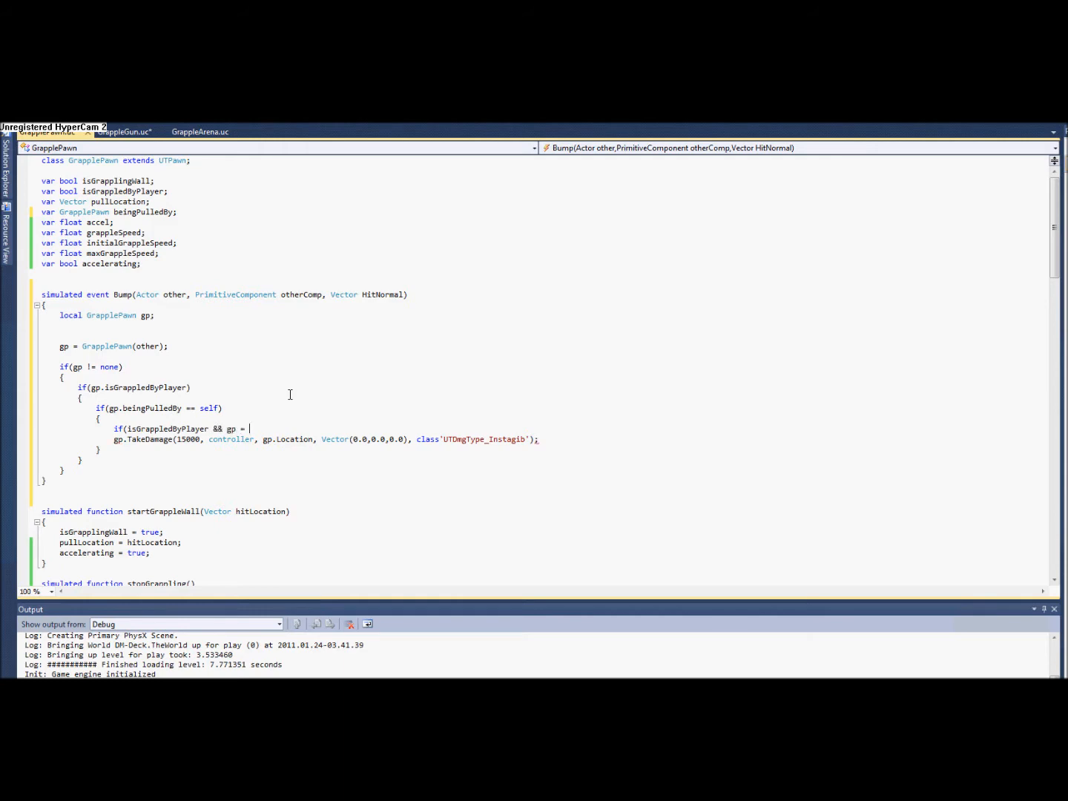
text(b)
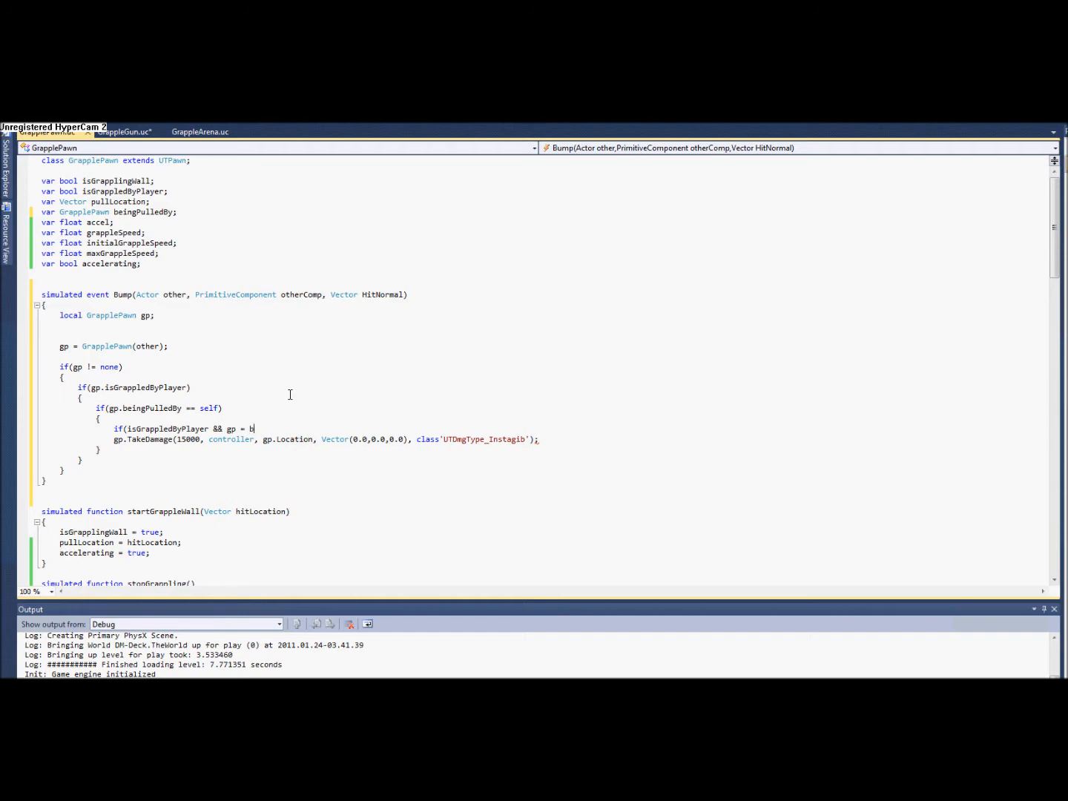
text(eingPulledBy)
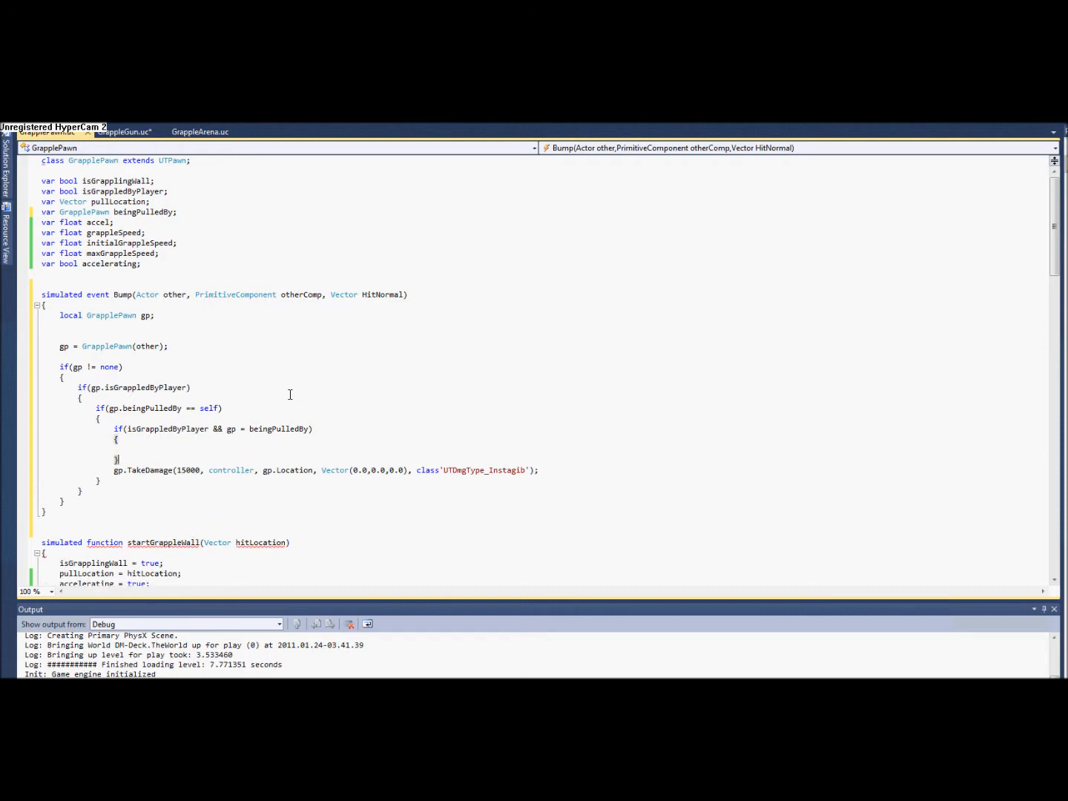
click(133, 448)
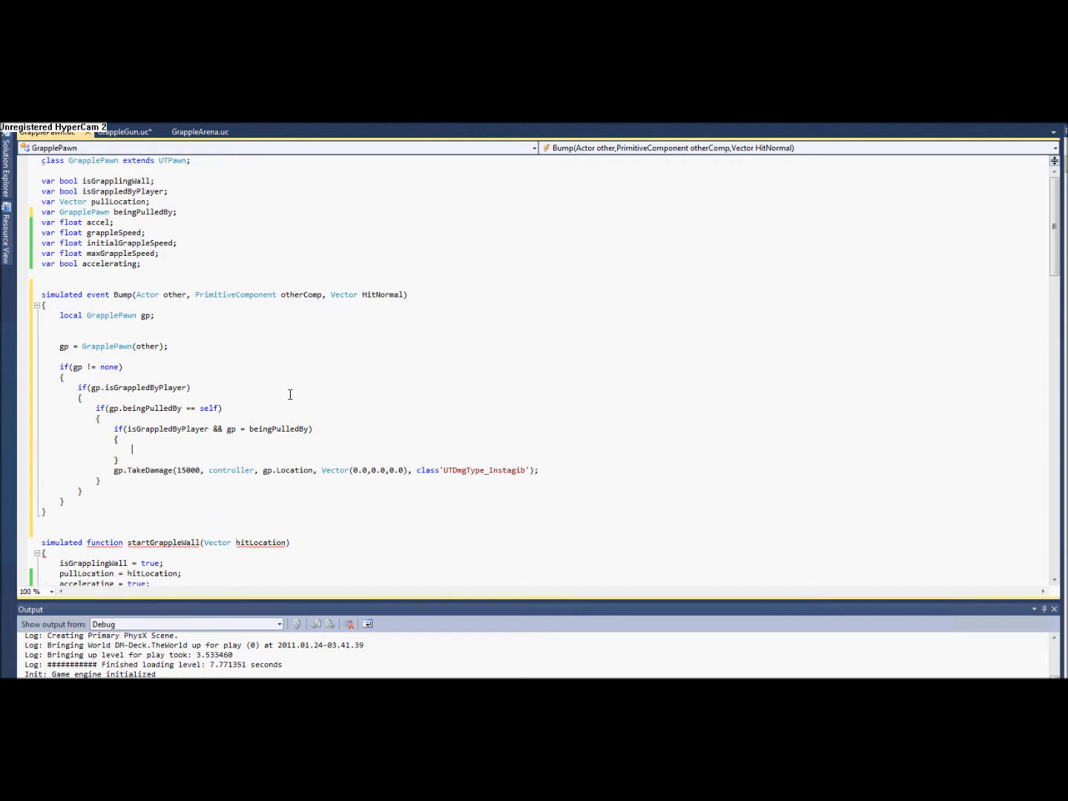
text(else{)
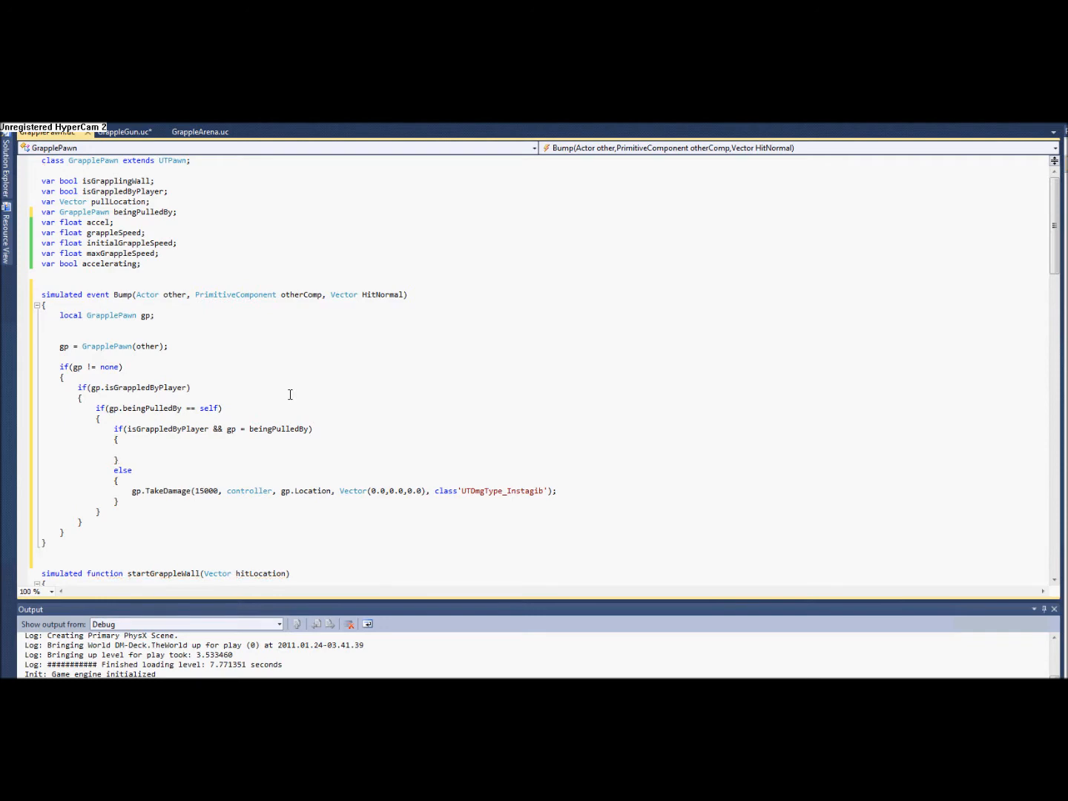
In the puller case set Velocity *= -2 and call stopBeingPulled()
text(Velo)
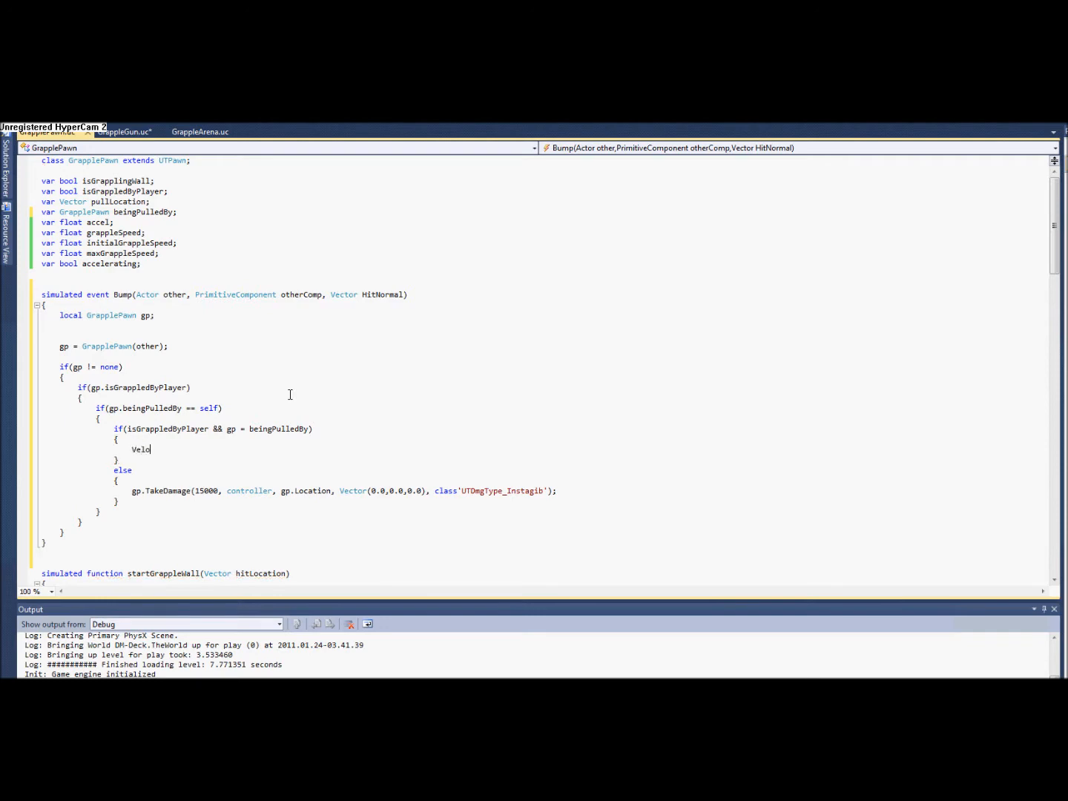
text("city ")
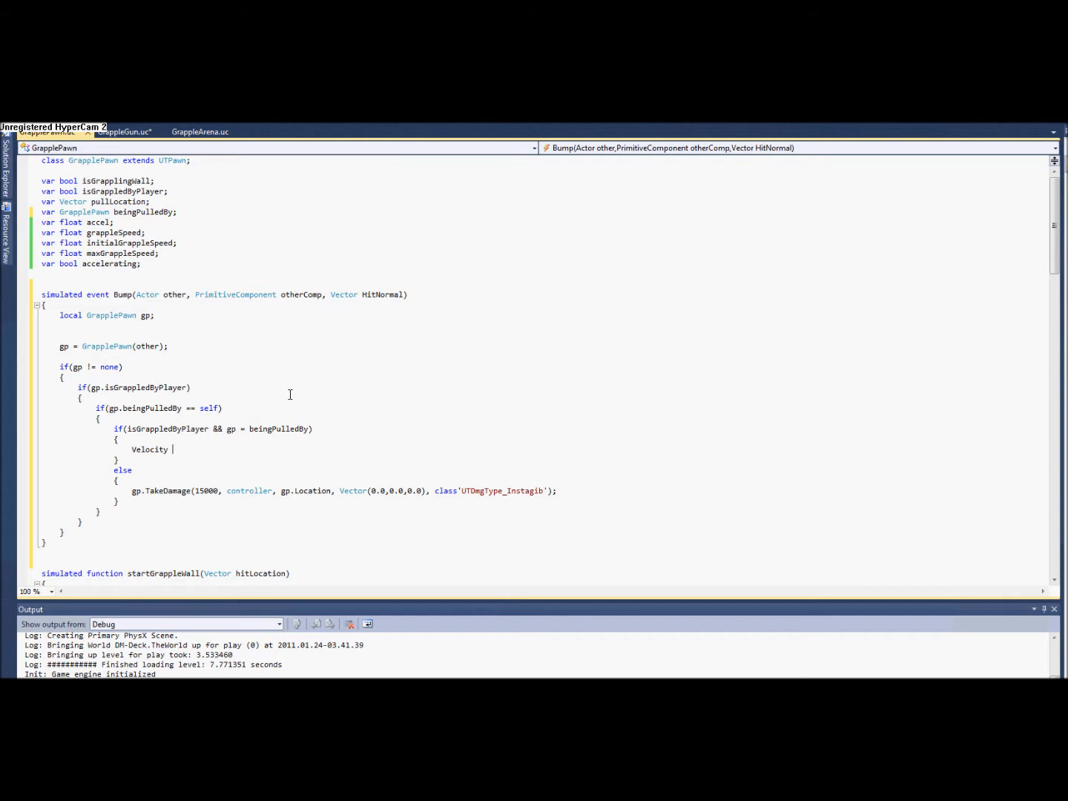
text(*=)
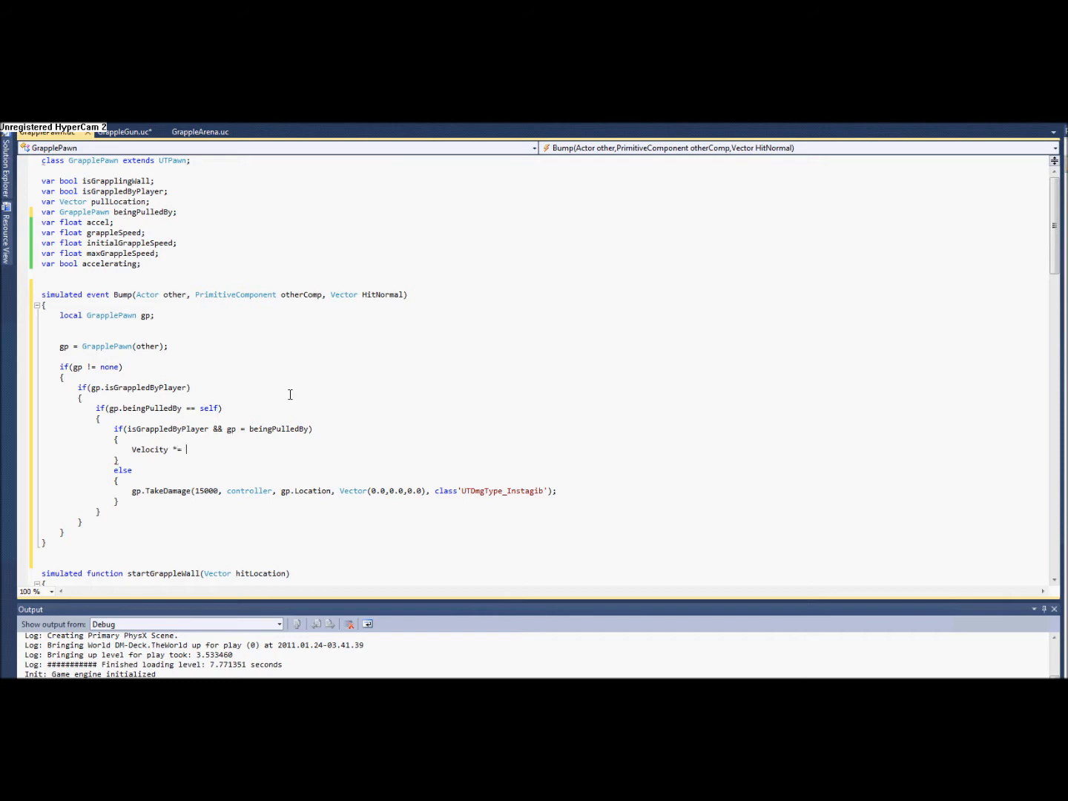
text(-2;)
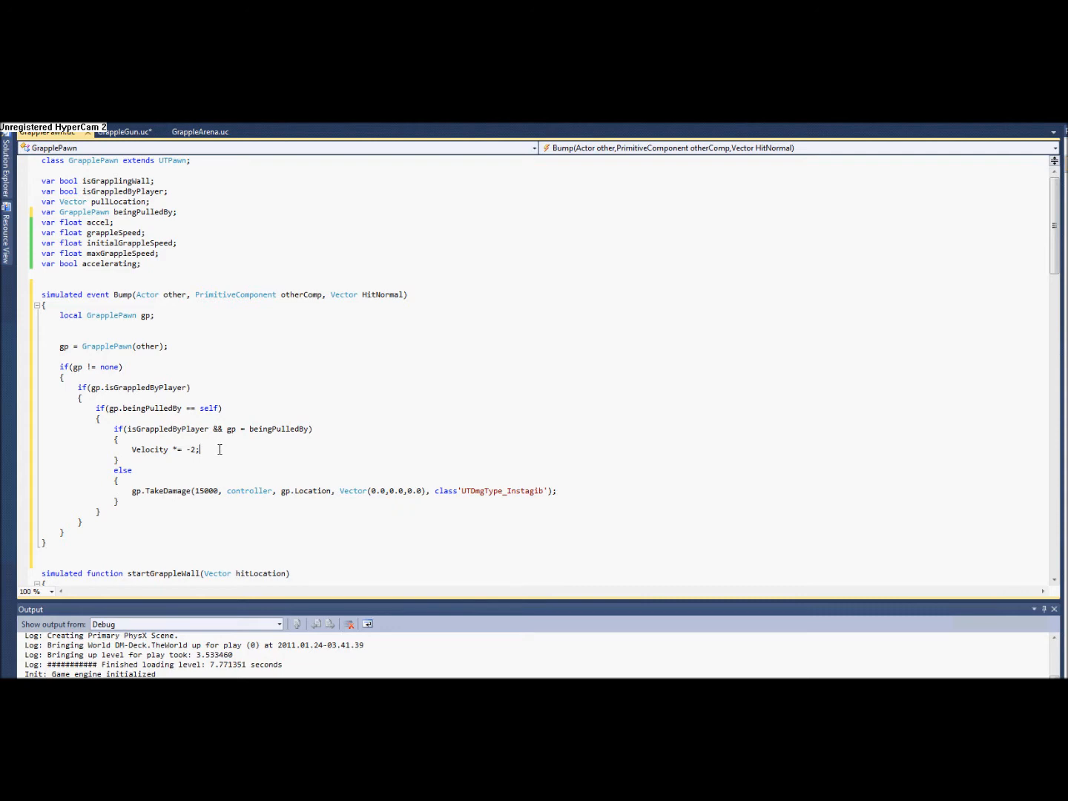
text(stopBeingPulled();)
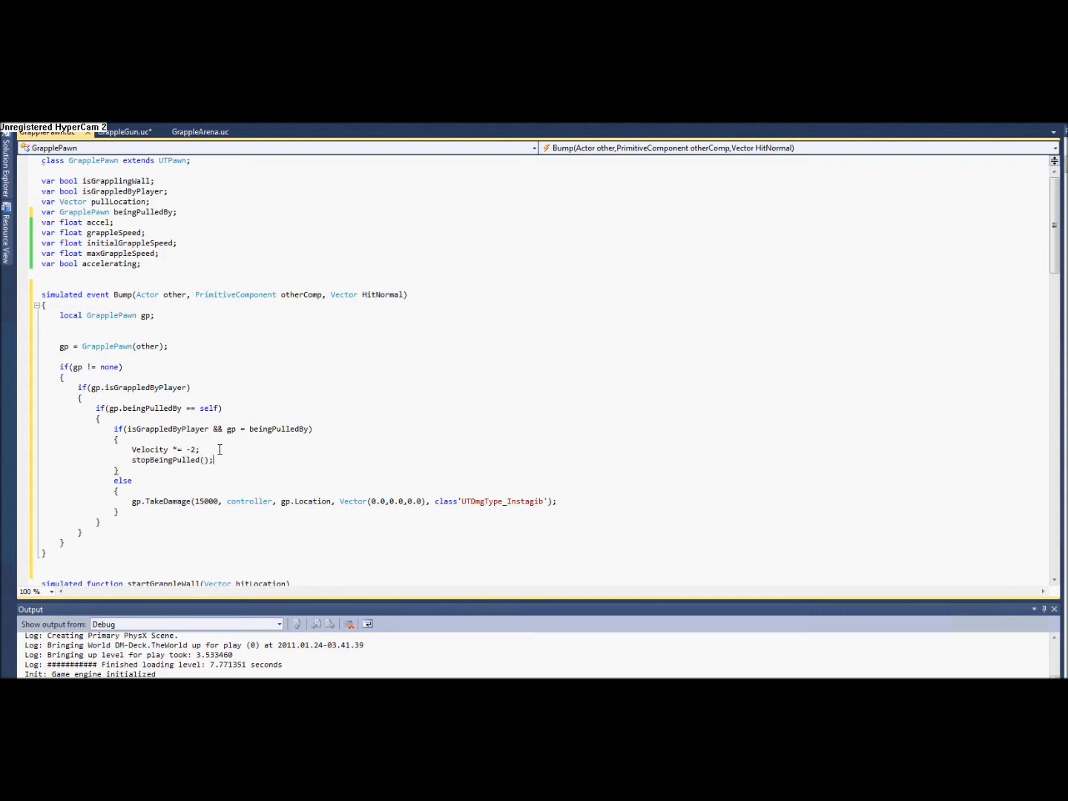
Add beingPulledBy = None; to stopBeingPulled
scroll(down, 3)
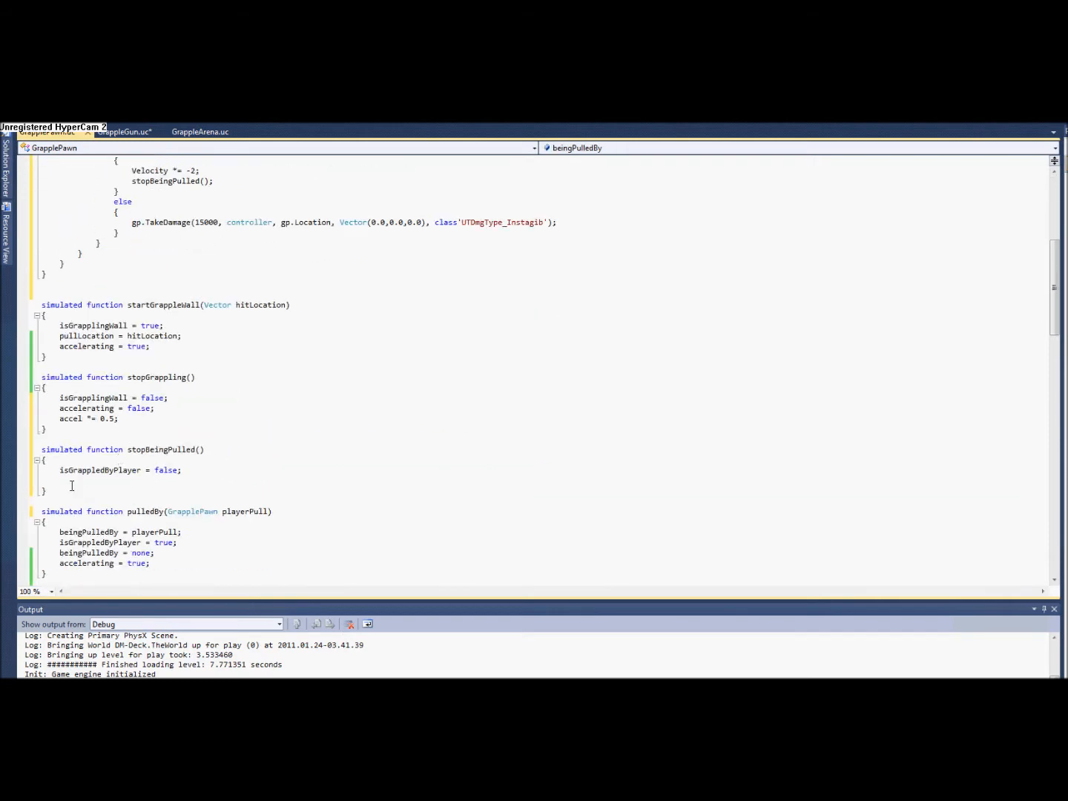
text(beingPulledBy)
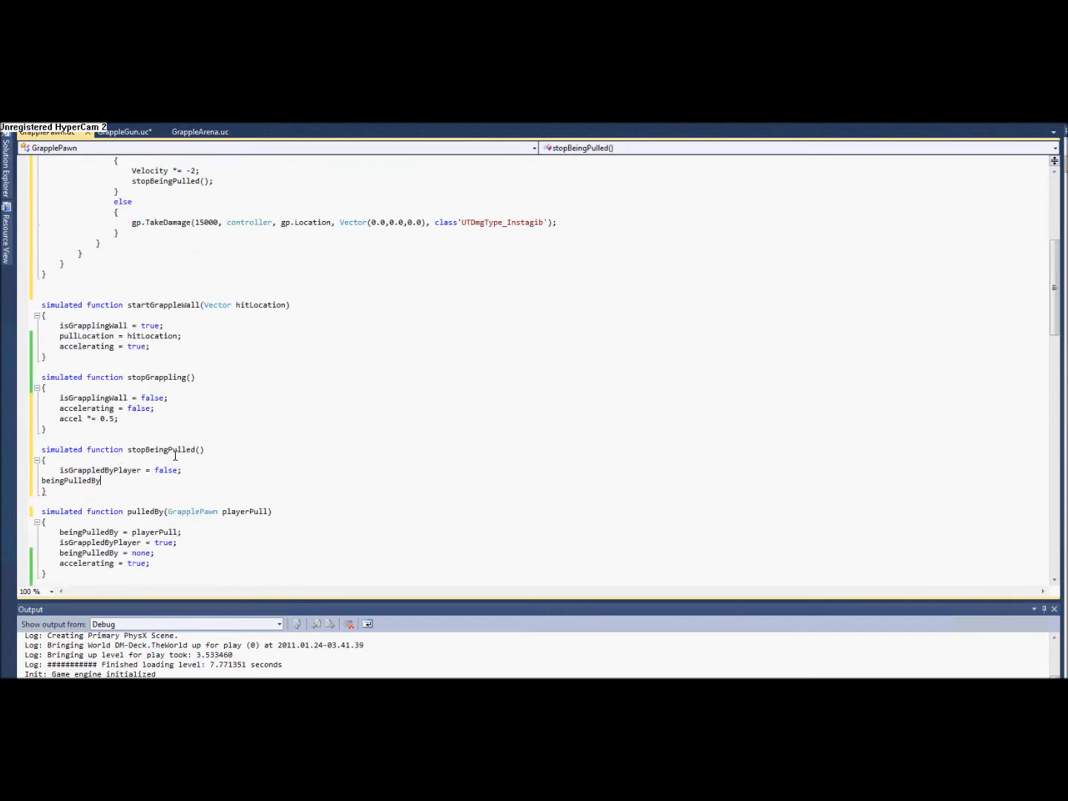
text(= N)
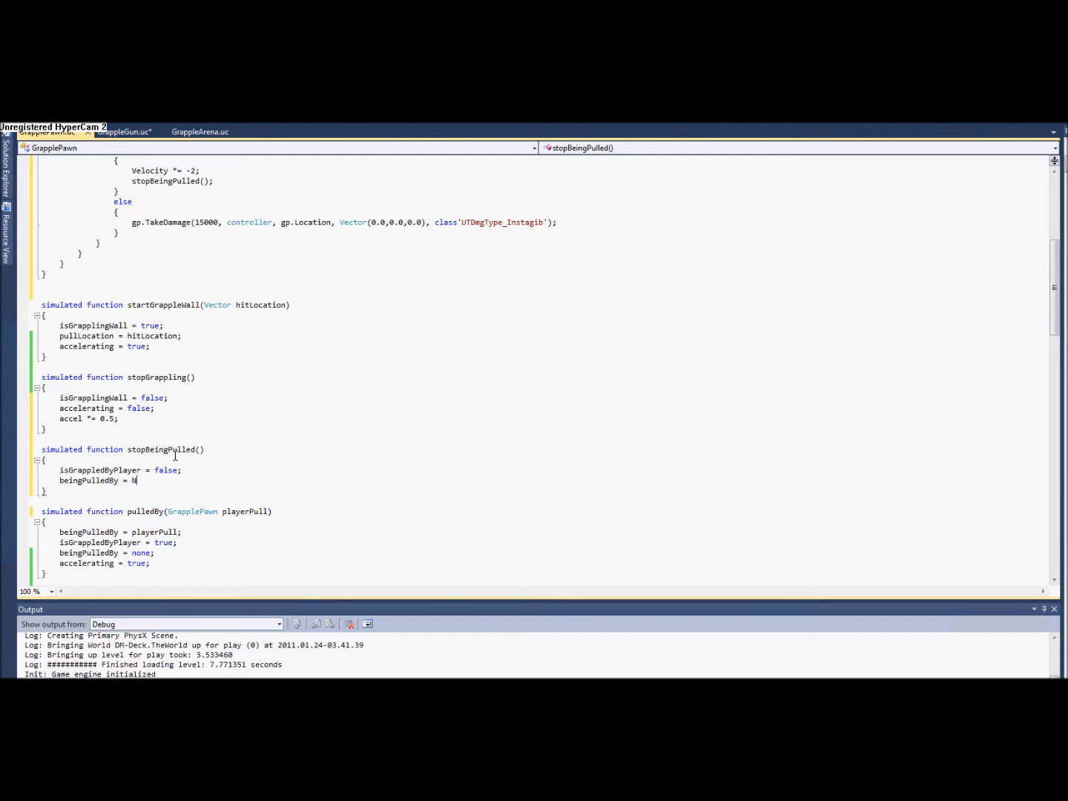
text(one;)
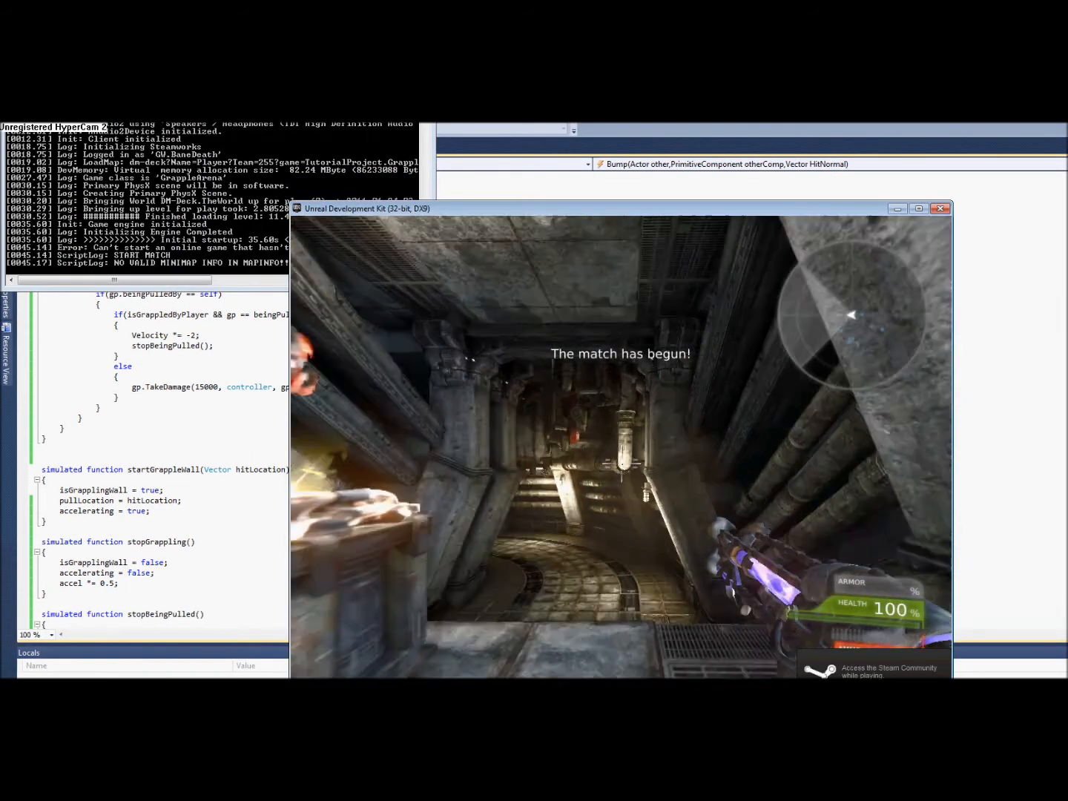
mouse_move(619, 469)
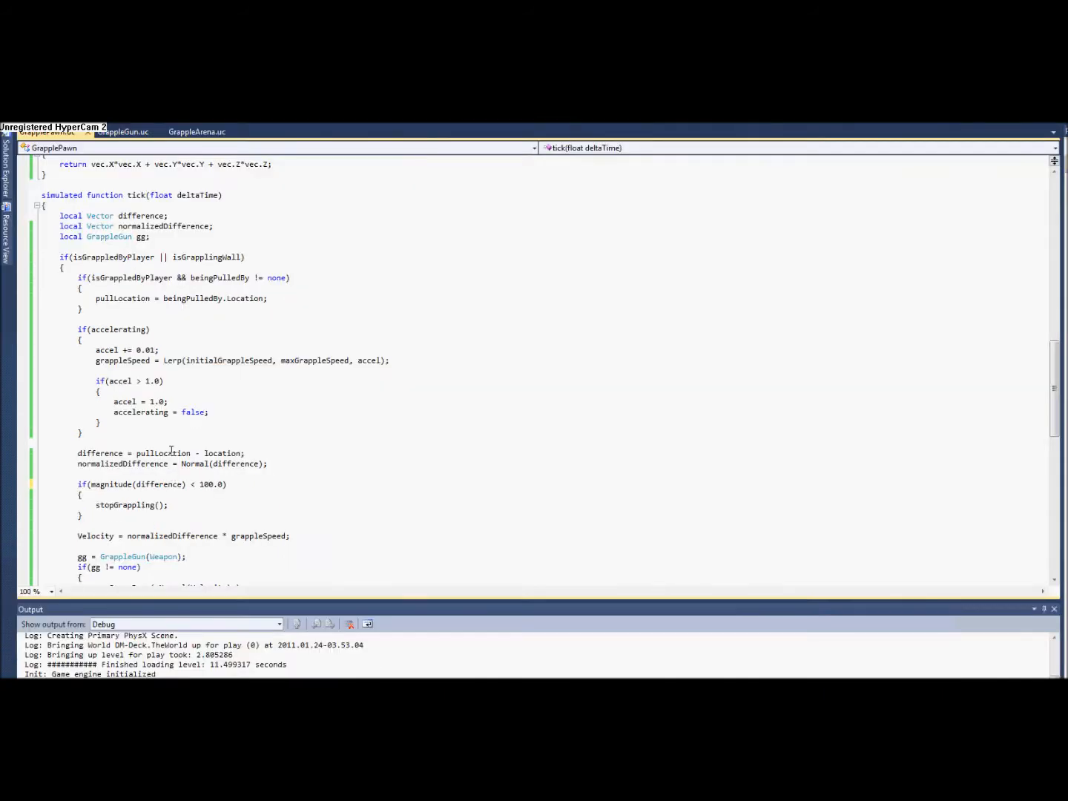
Wrap magnitude's summed-squares return expression in sqrt( … )
scroll(up, 3)
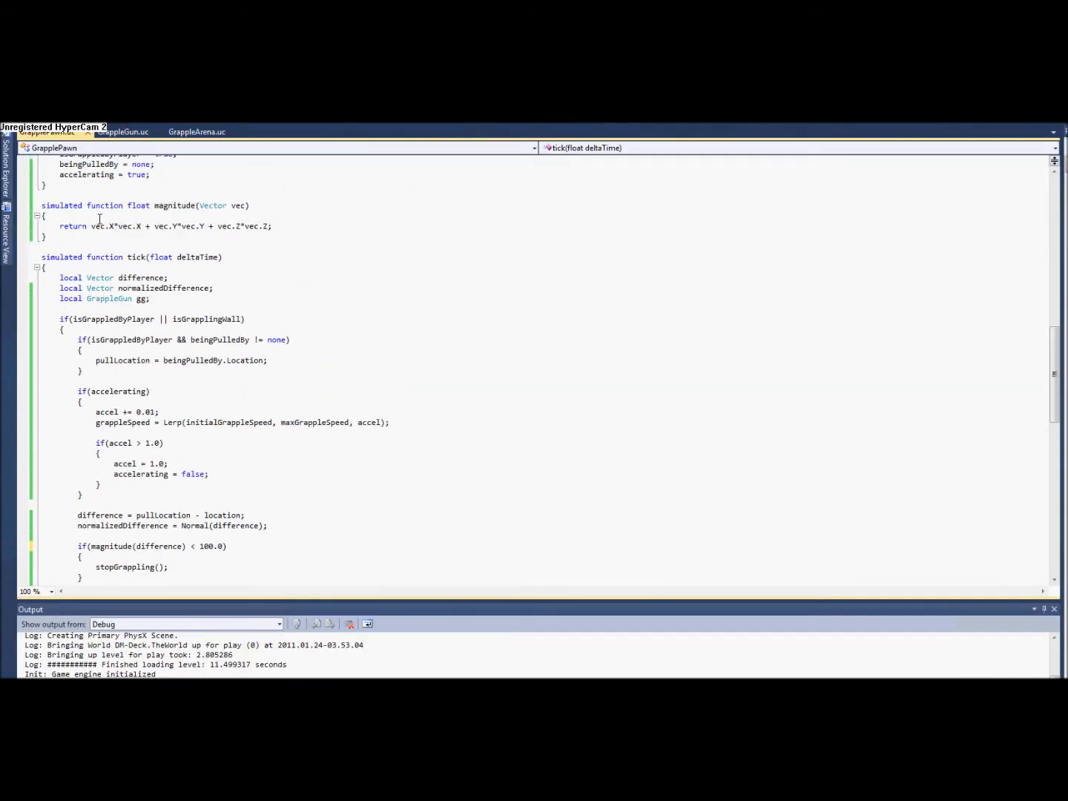
text(sqrt()
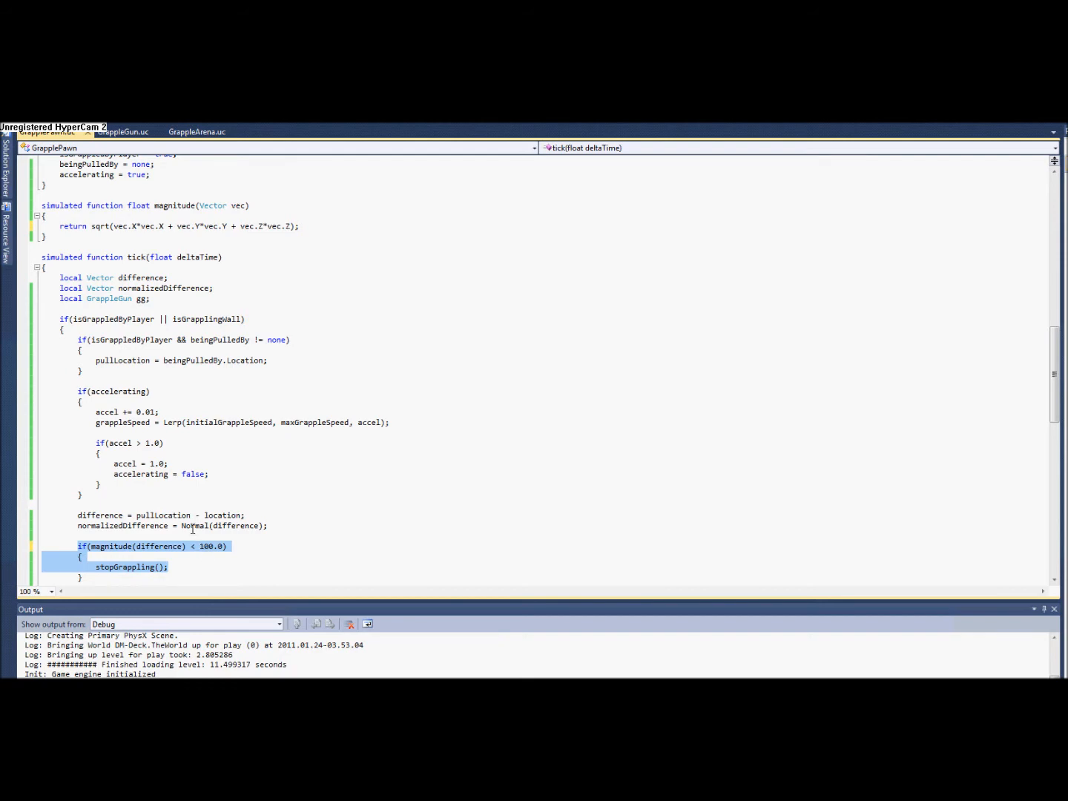
scroll(down, 3)
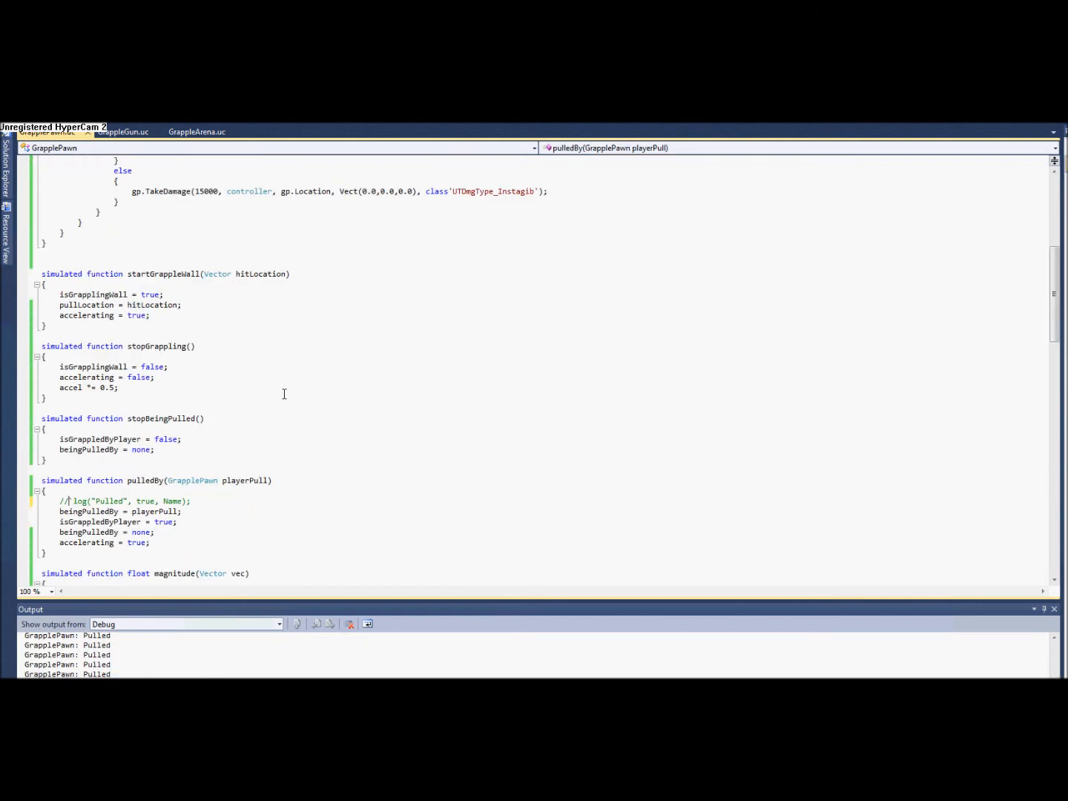
mouse_move(211, 498)
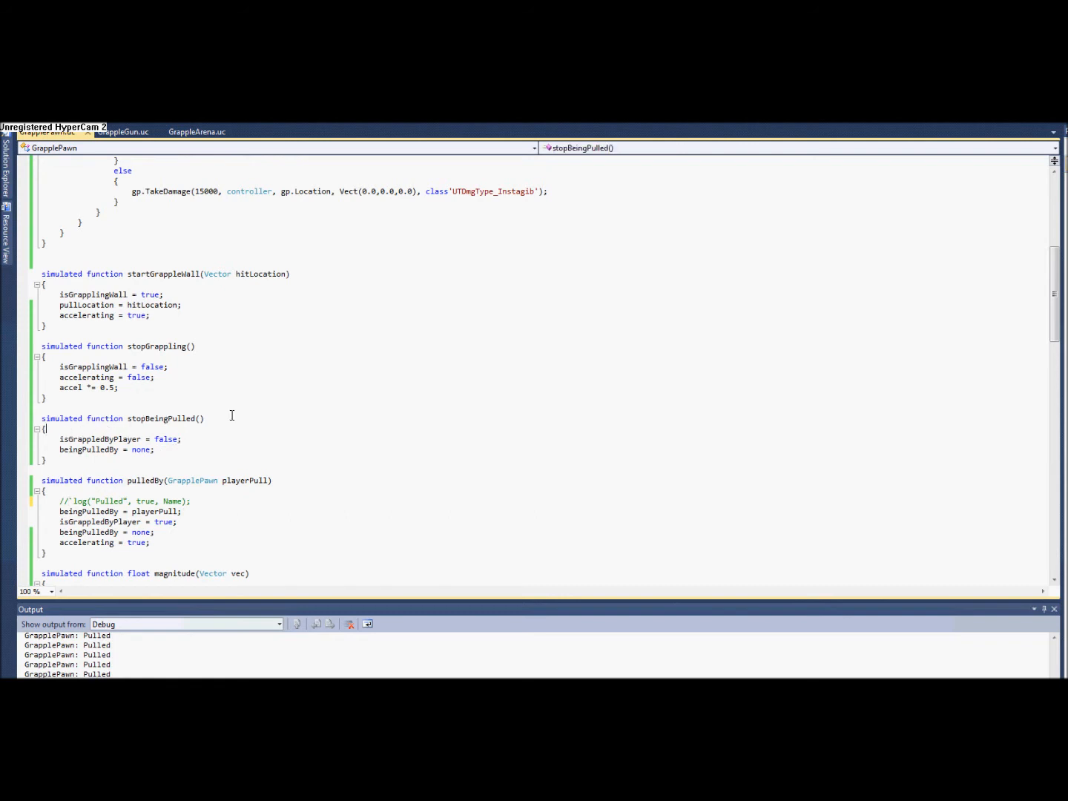
Add SetPhysics(Phys_Falling); as the first line of startGrappleWall
text(SetPhy)
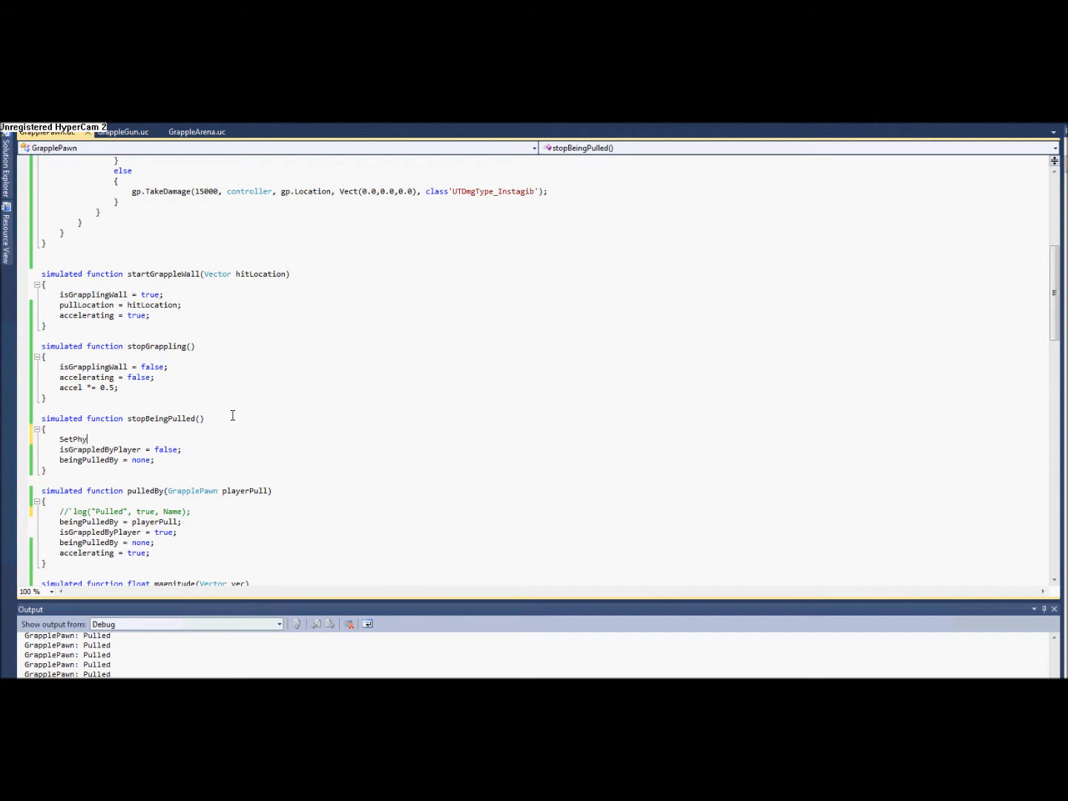
text(sics()
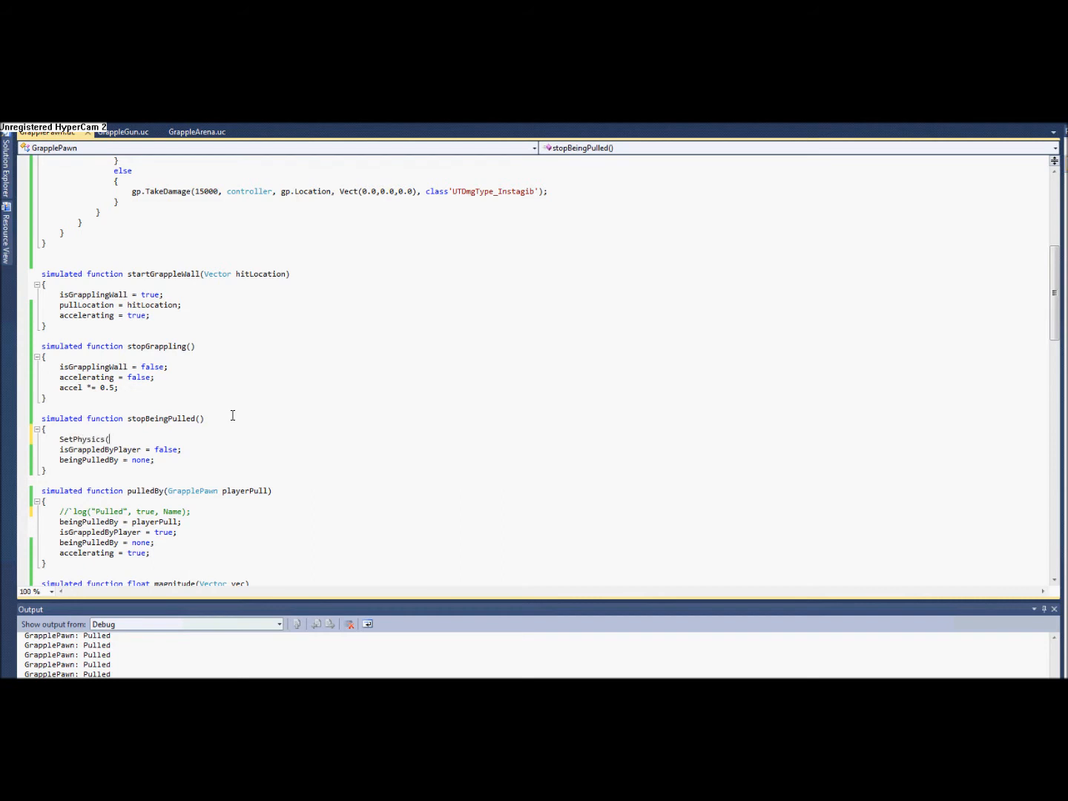
mouse_move(225, 415)
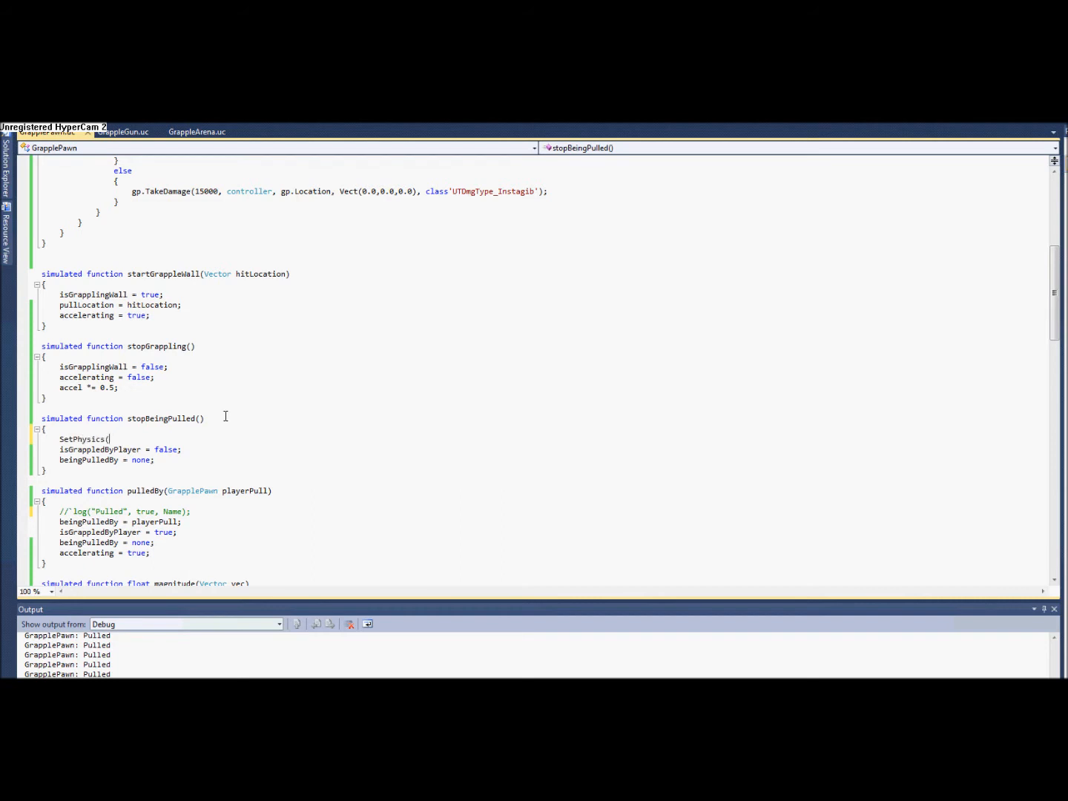
text(Phys)
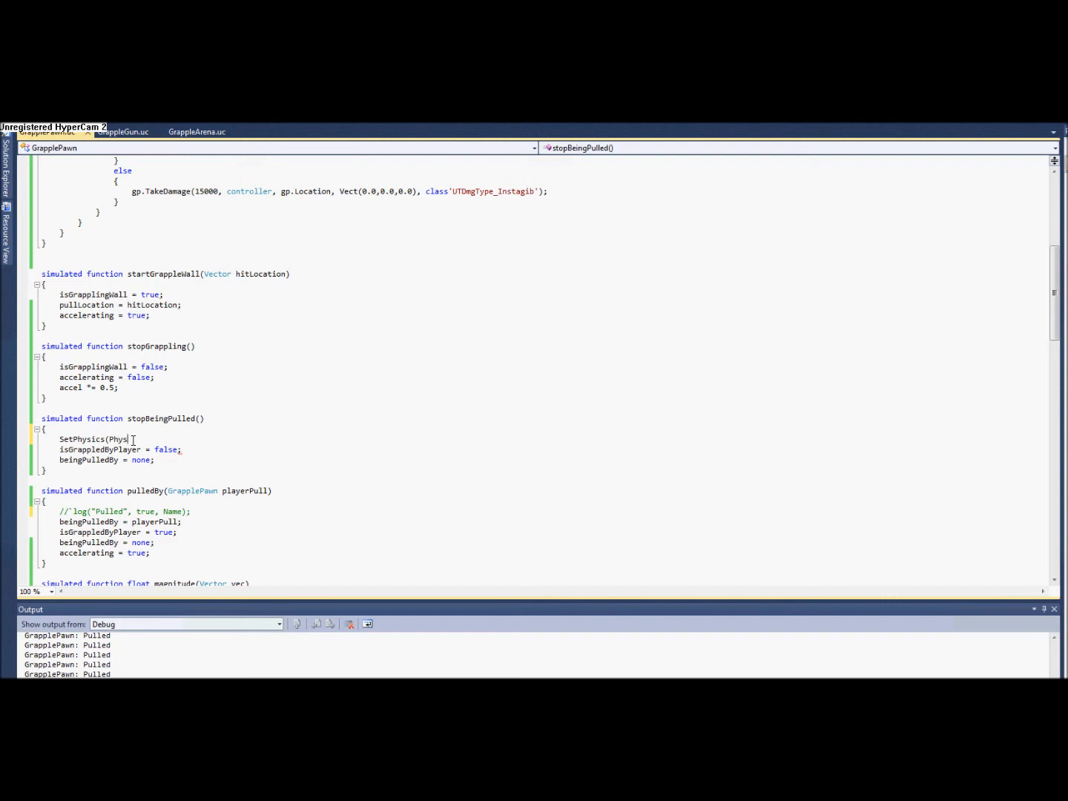
text(_Falling);)
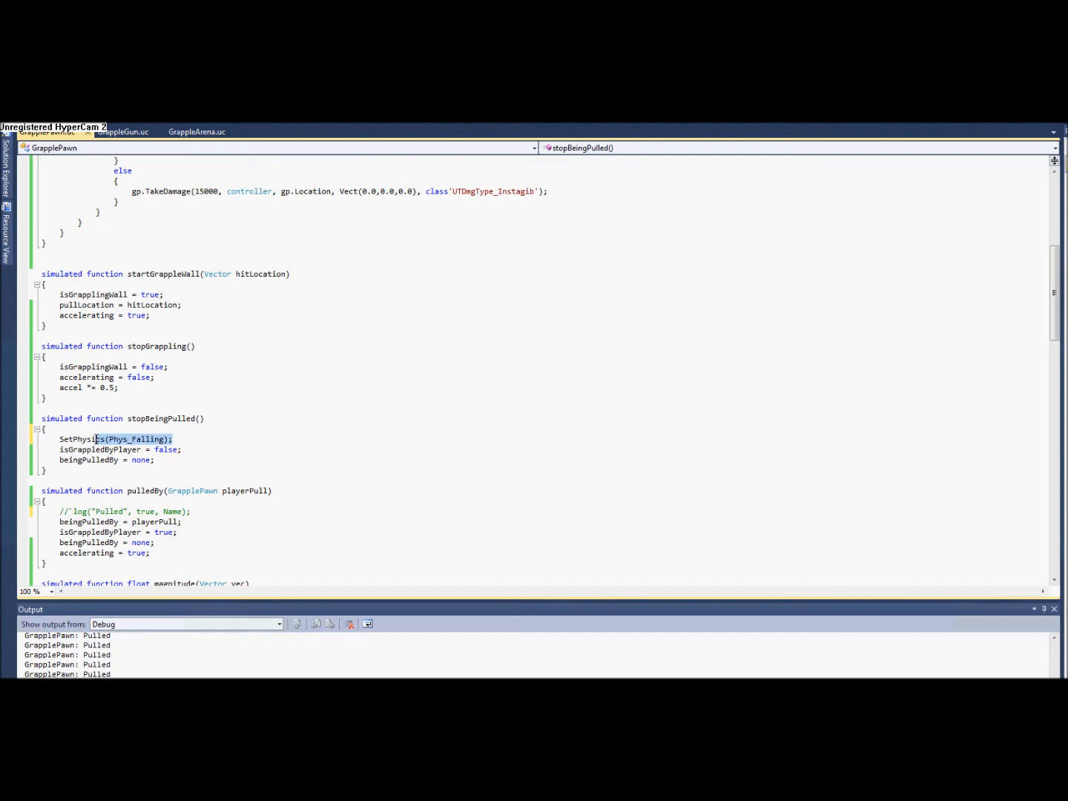
Add SetPhysics(Phys_Falling); at the top of stopGrappling, stopBeingPulled and pulledBy on its own line
scroll(down, 3)
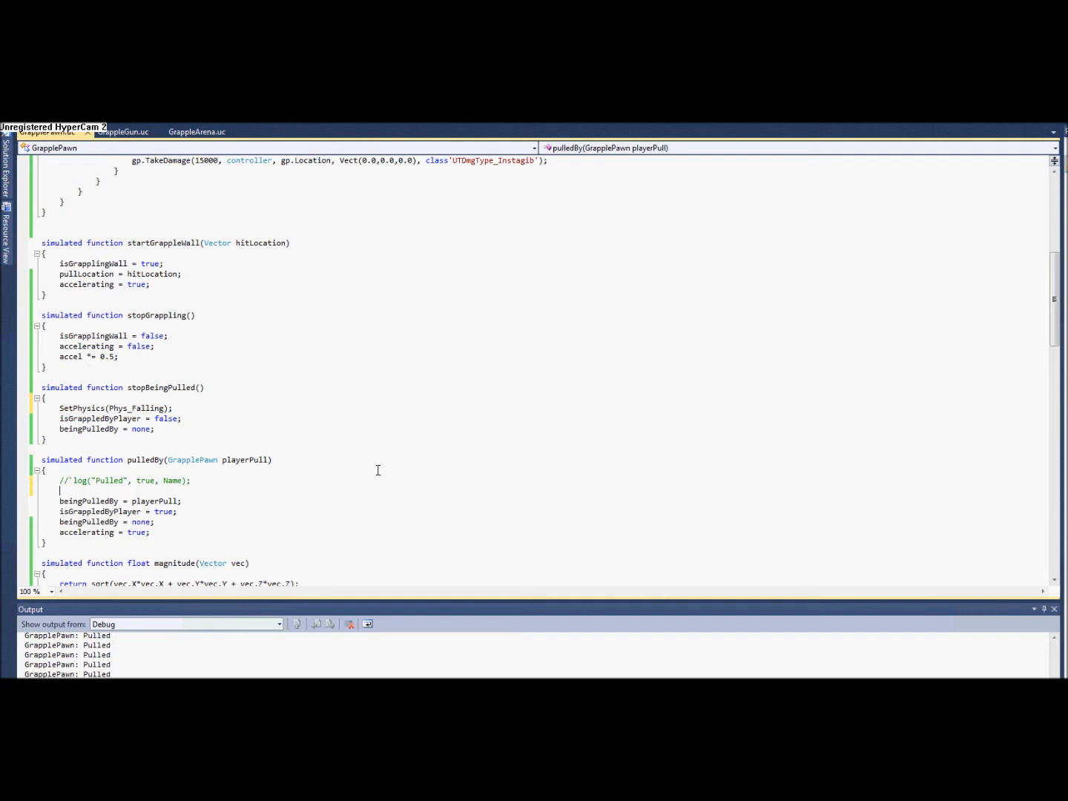
text(SetPhysics(Phys_Falling);)
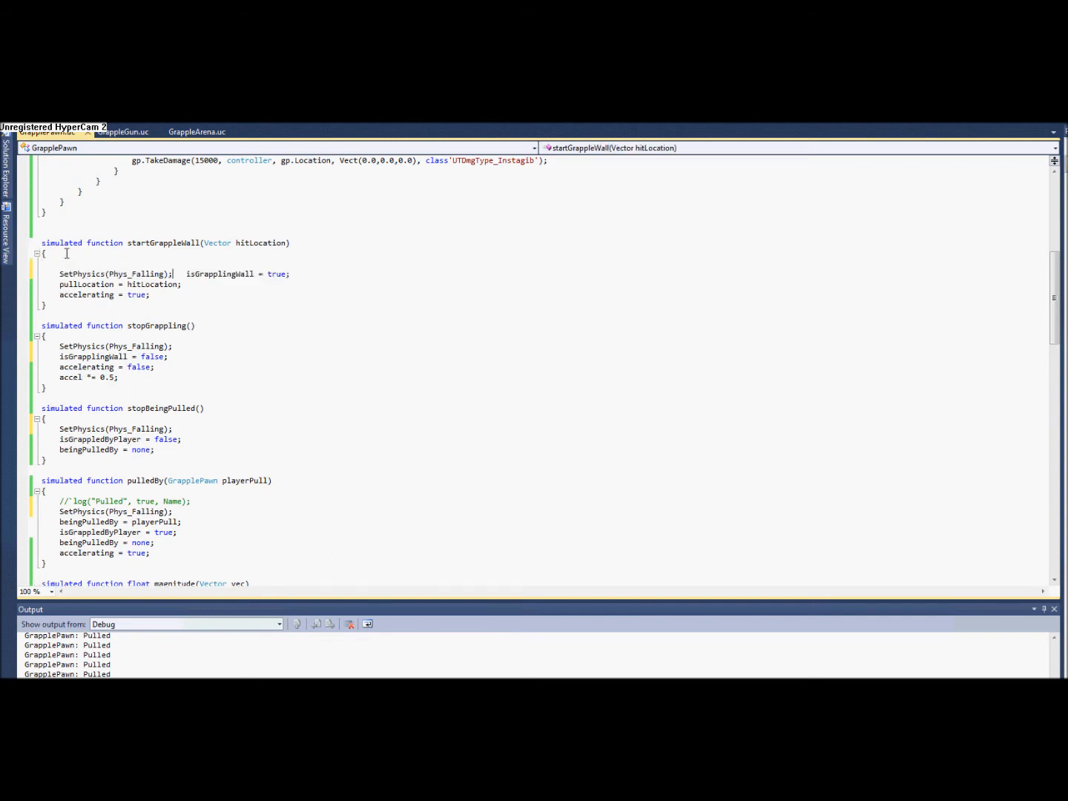
key(Enter)
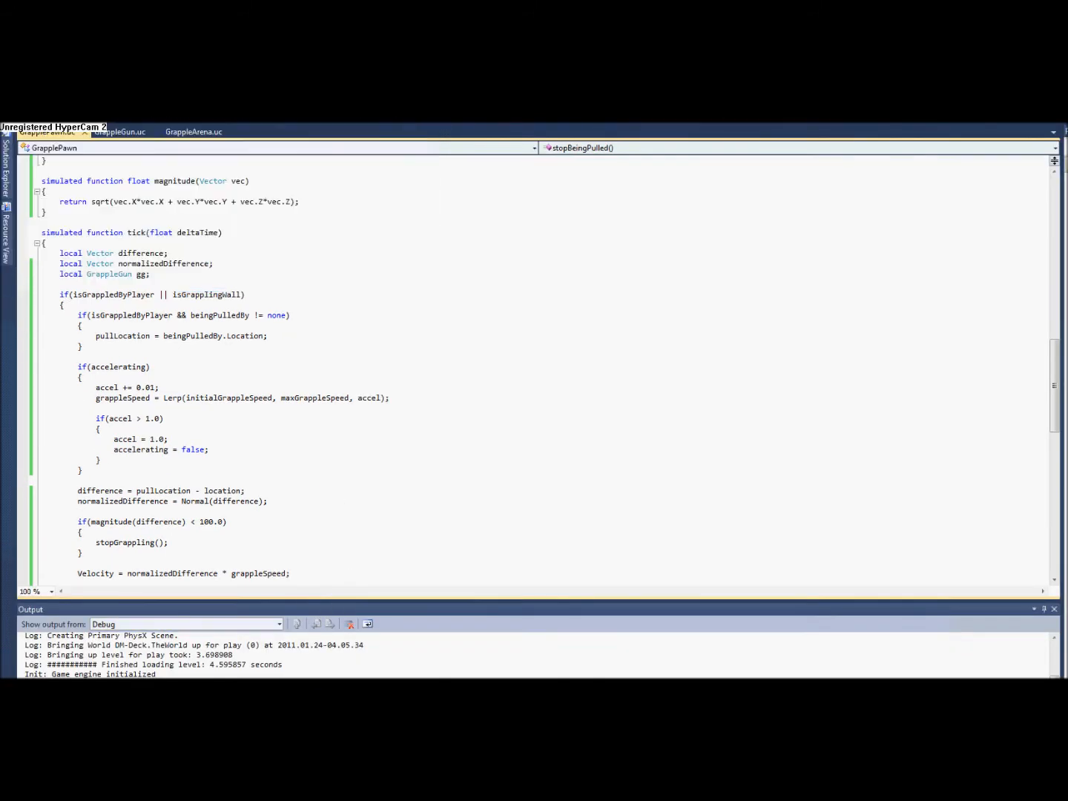
Extend tick's stopGrappling condition to magnitude(difference) < 100.0 && !isGrappledByPlayer
scroll(down, 3)
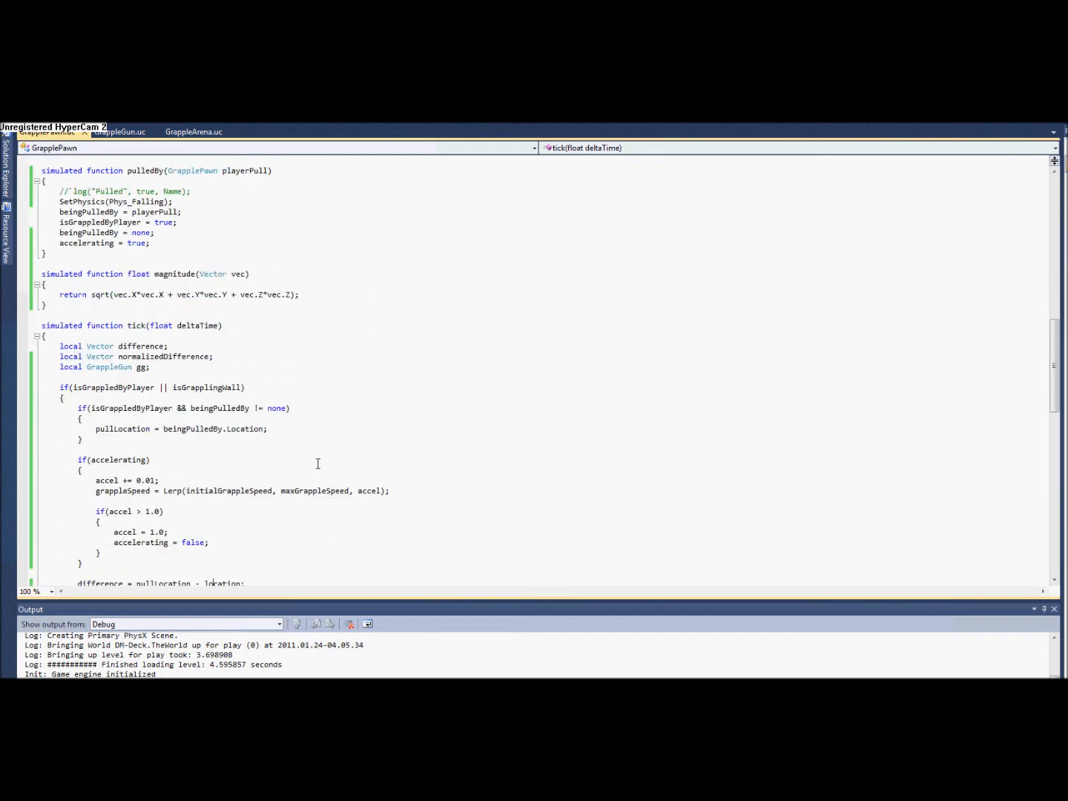
scroll(down, 3)
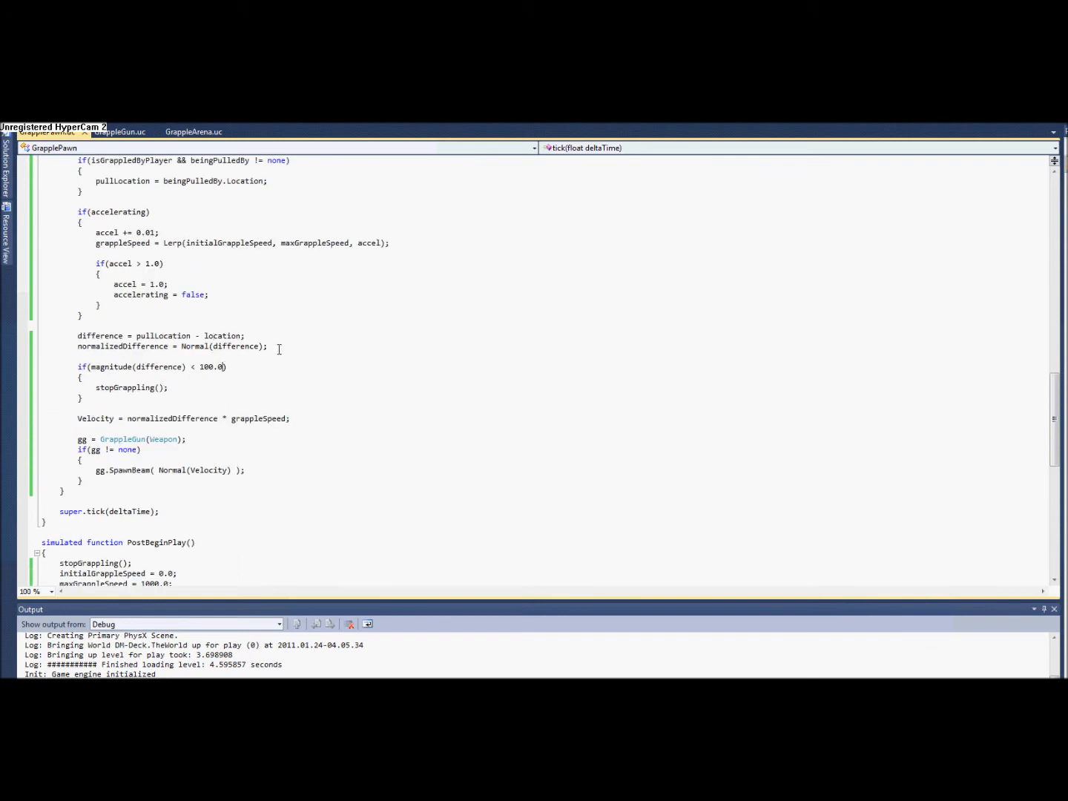
text(&&)
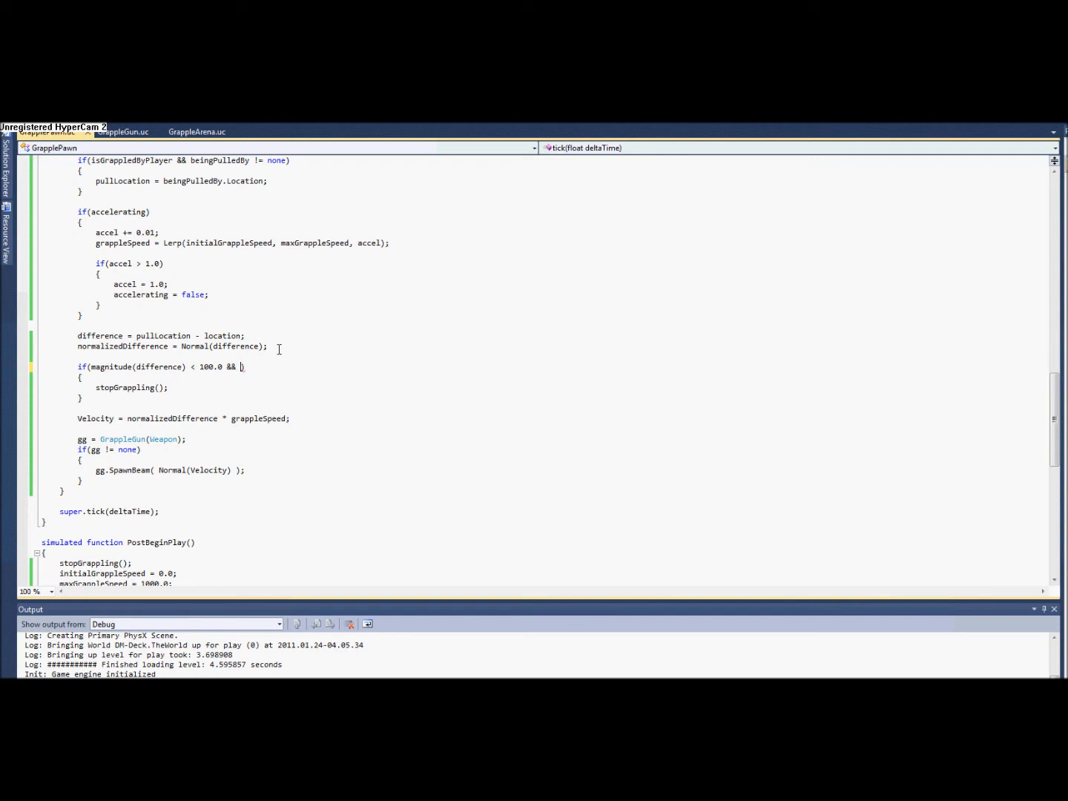
text(isGrappledByPlayer)
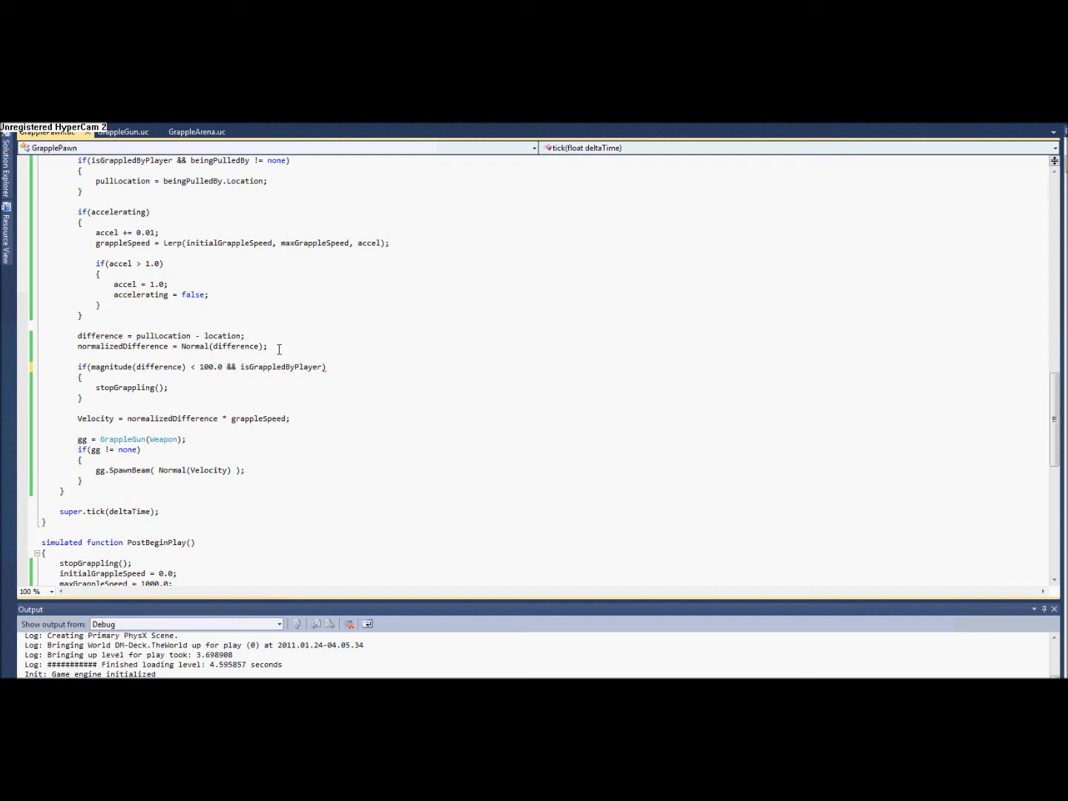
text(!)
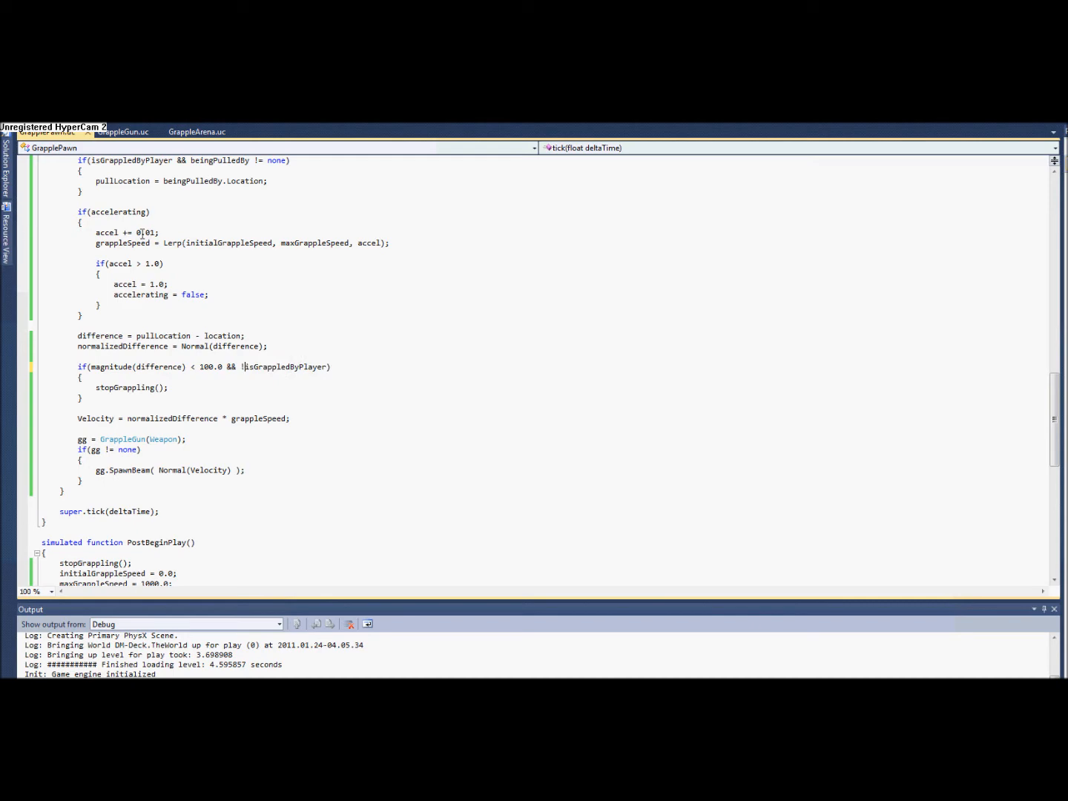
scroll(down, 3)
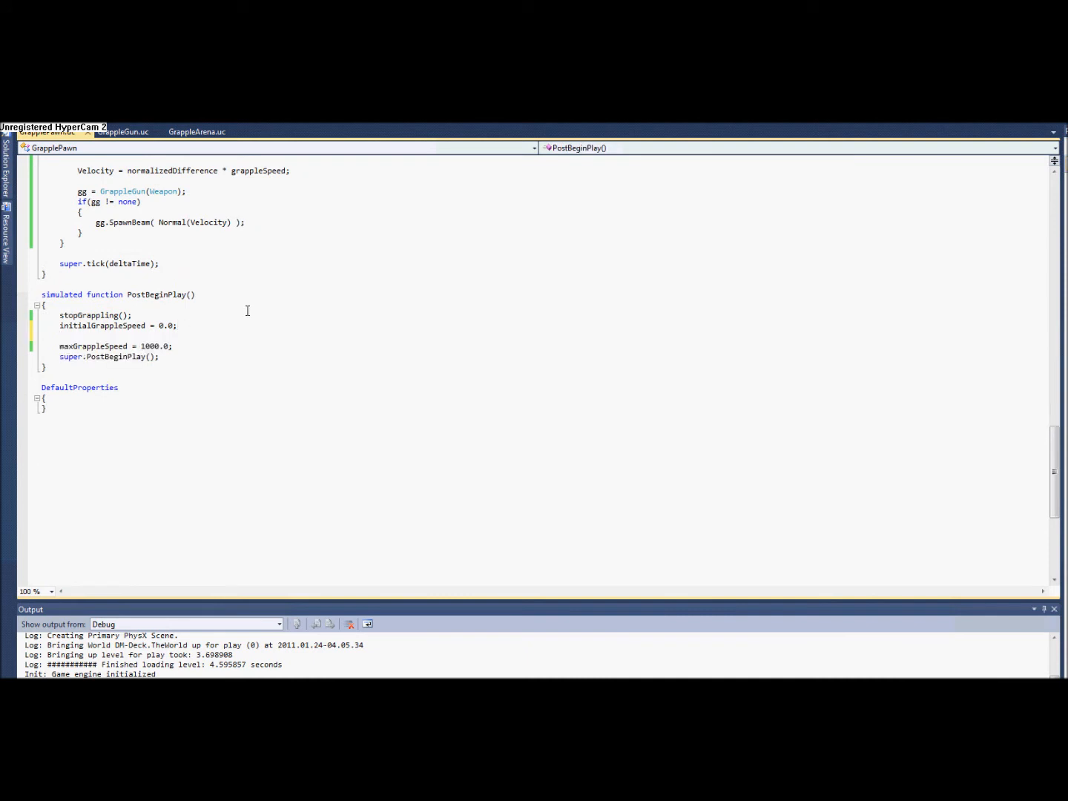
Add accel = 0.0; and grapplespeed = 0.0; to PostBeginPlay
text(accel)
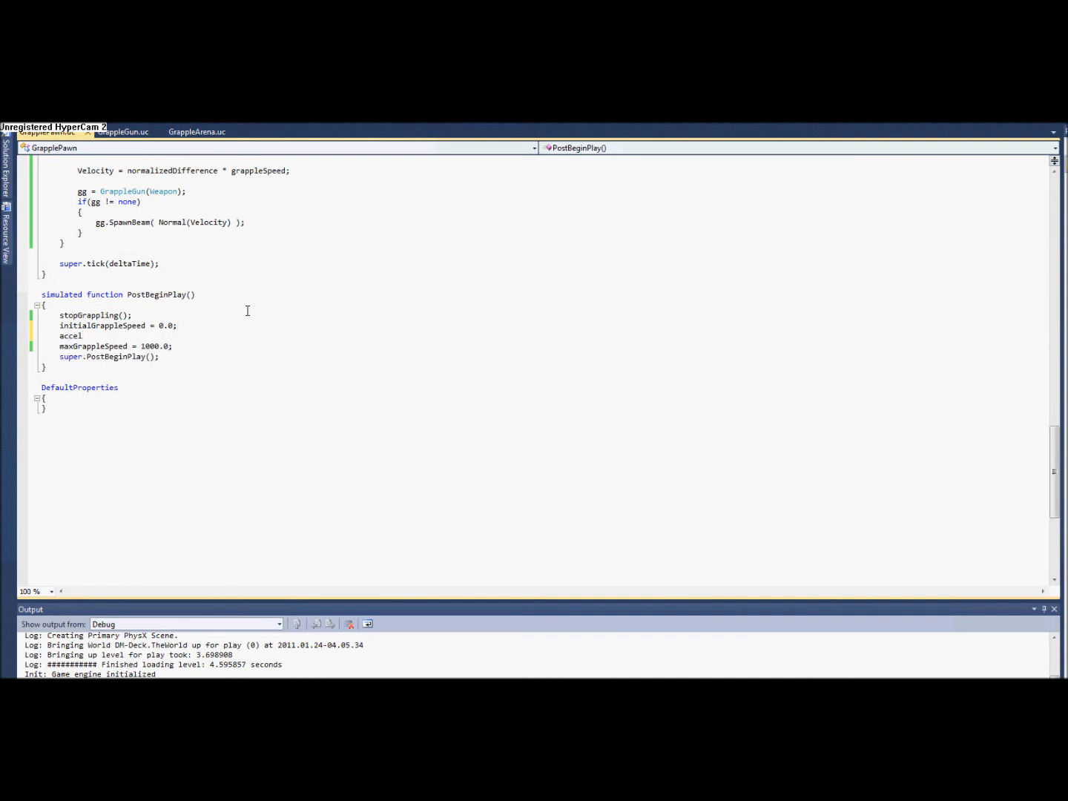
text(=)
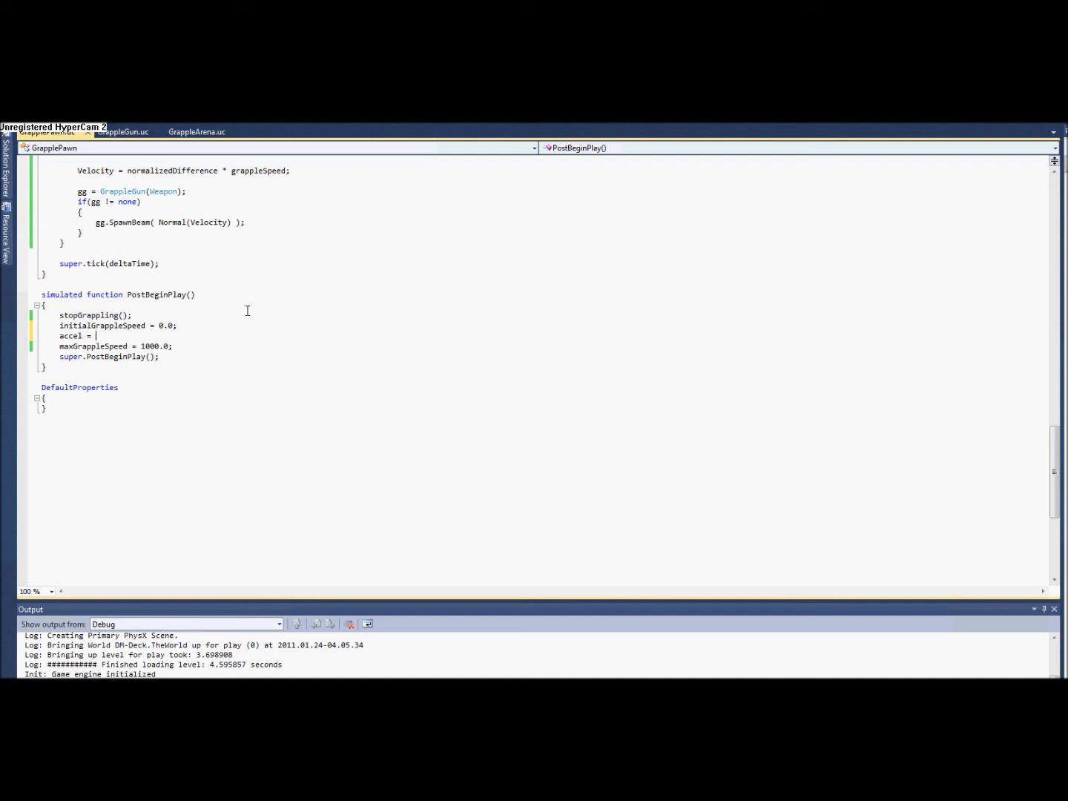
text(0.0;)
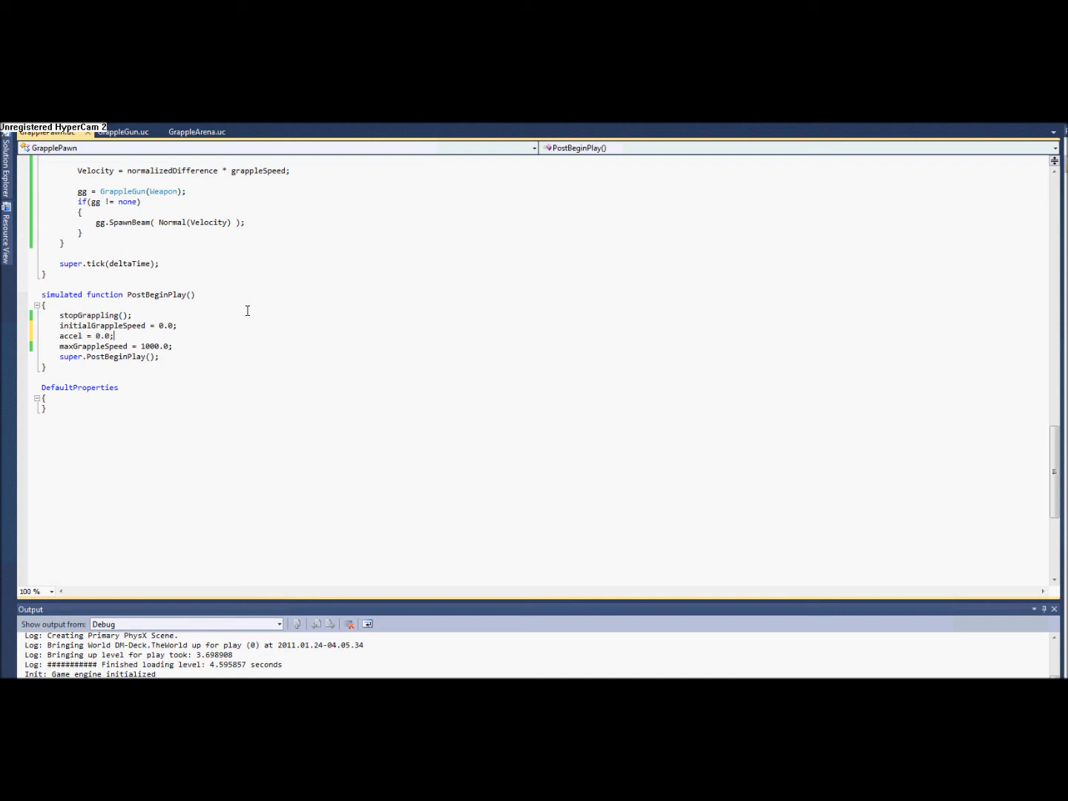
text(grapp)
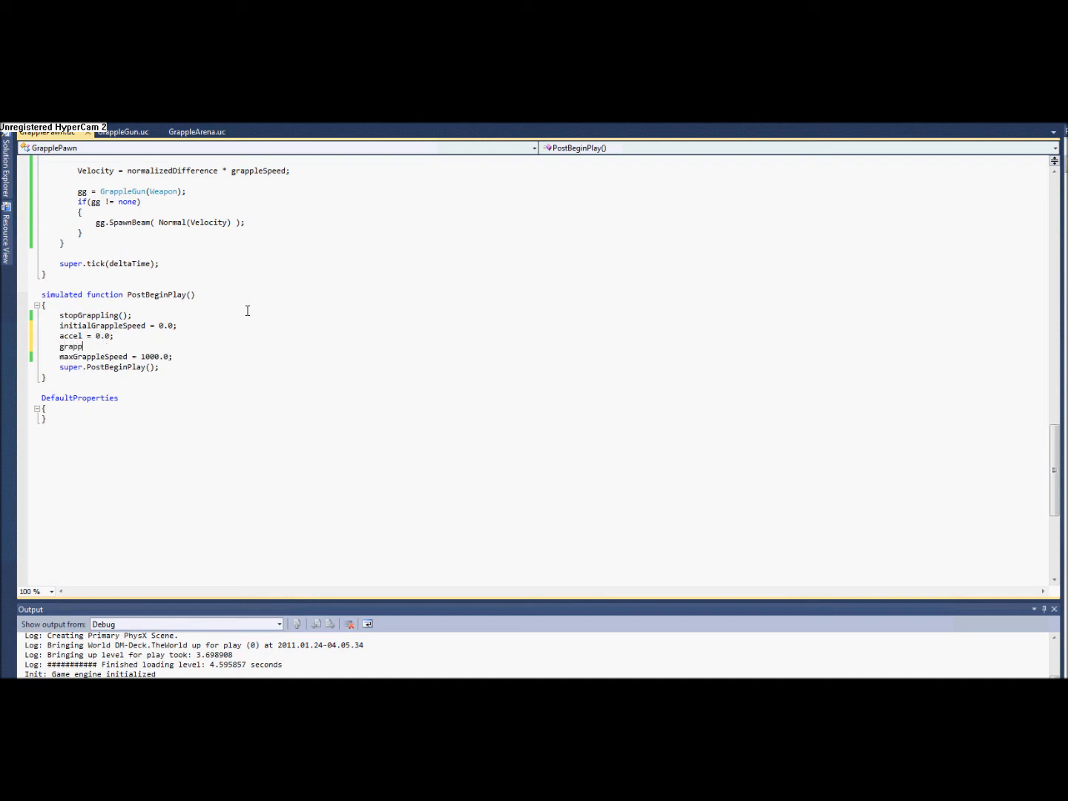
text(lespeed =)
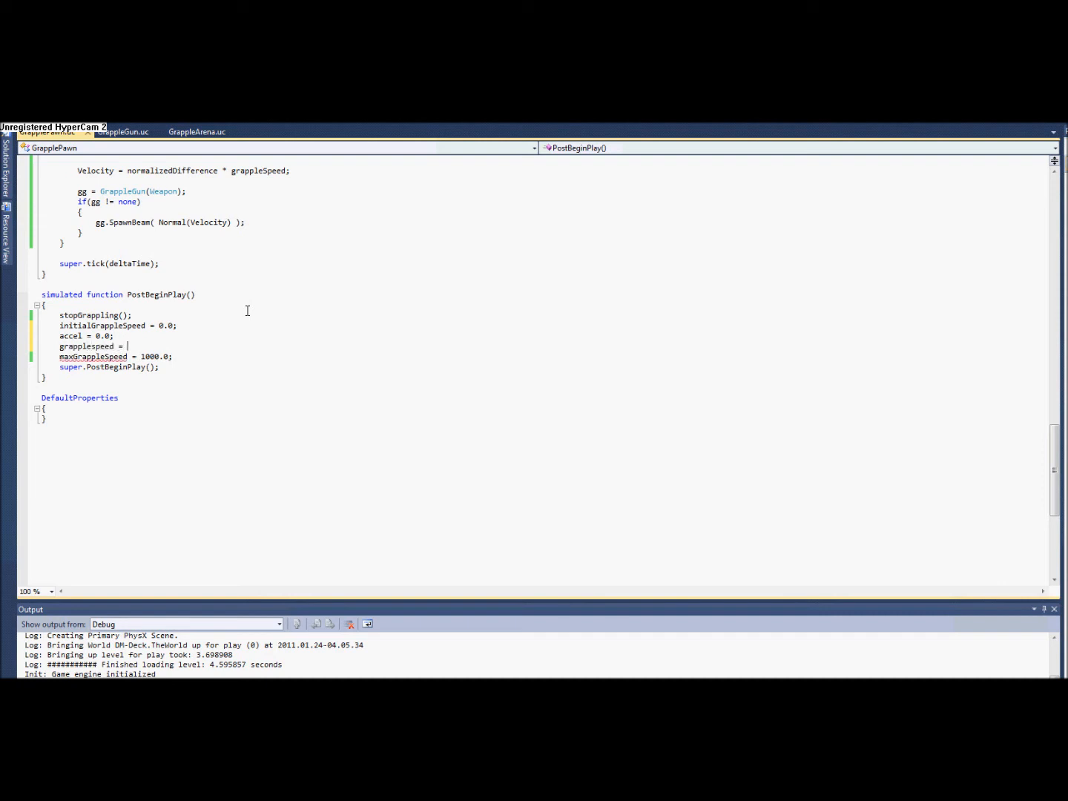
text(0.0;)
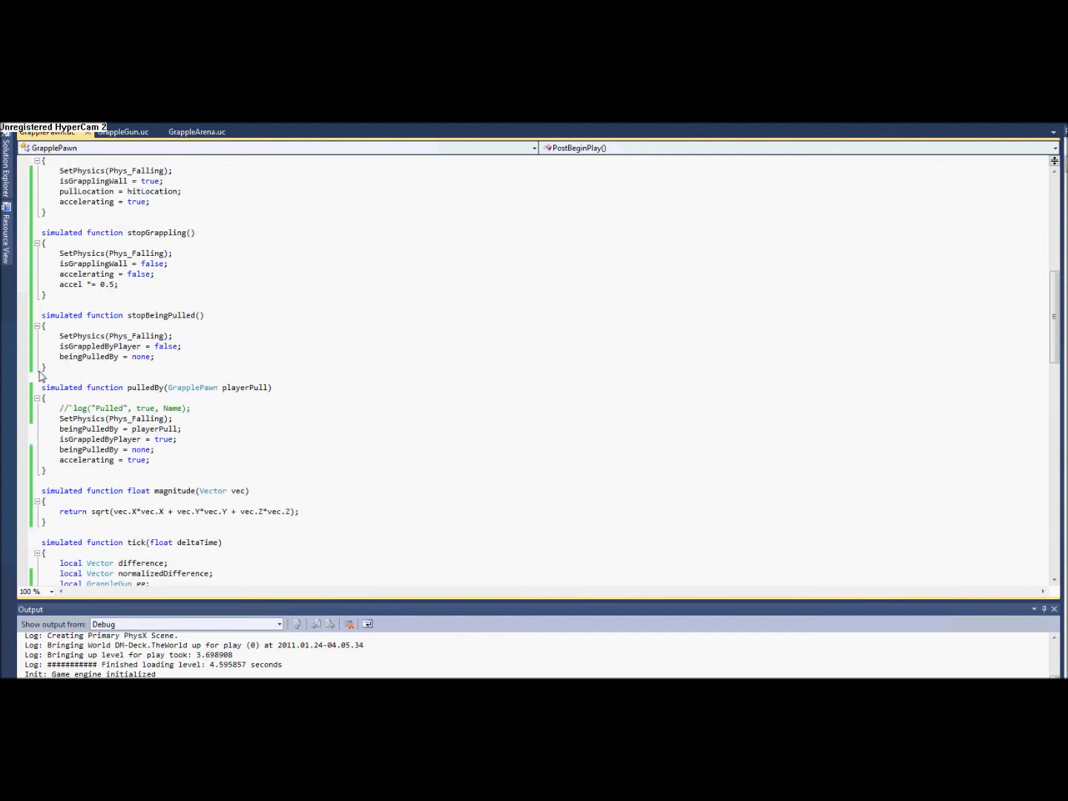
Add accel = 0.0; to stopBeingPulled
text(accel = 0.0;)
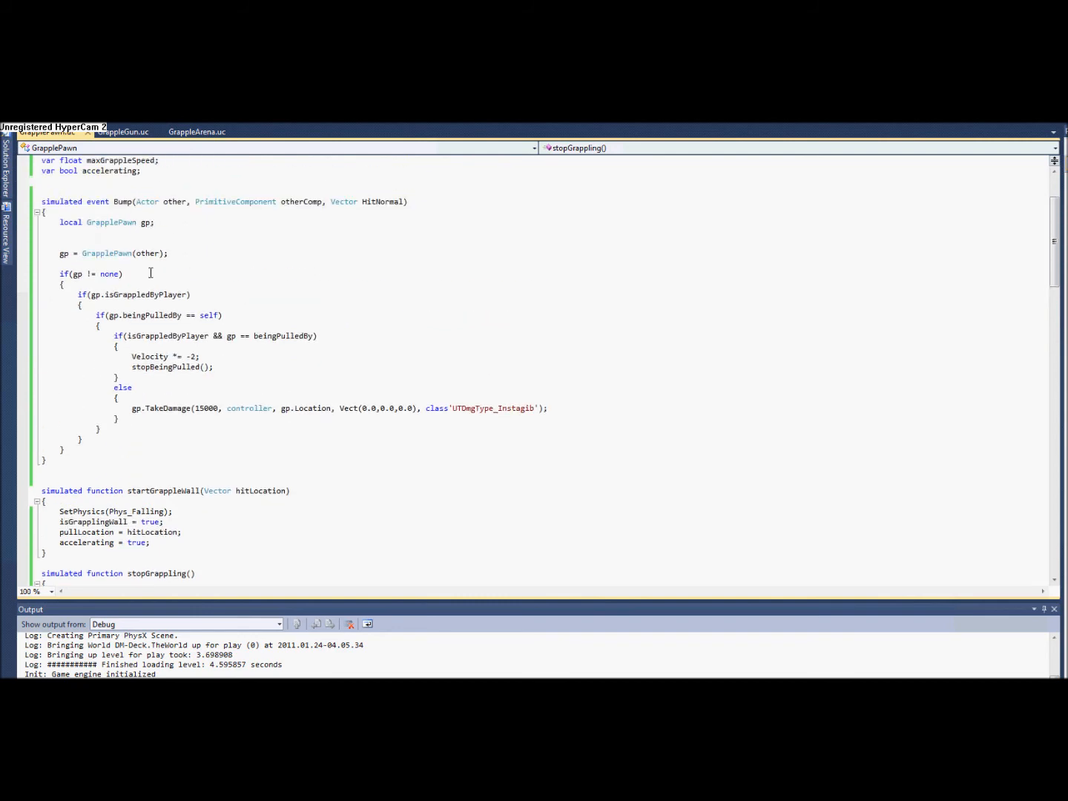
Delete the redundant beingPulledBy = none; line from pulledBy
scroll(down, 3)
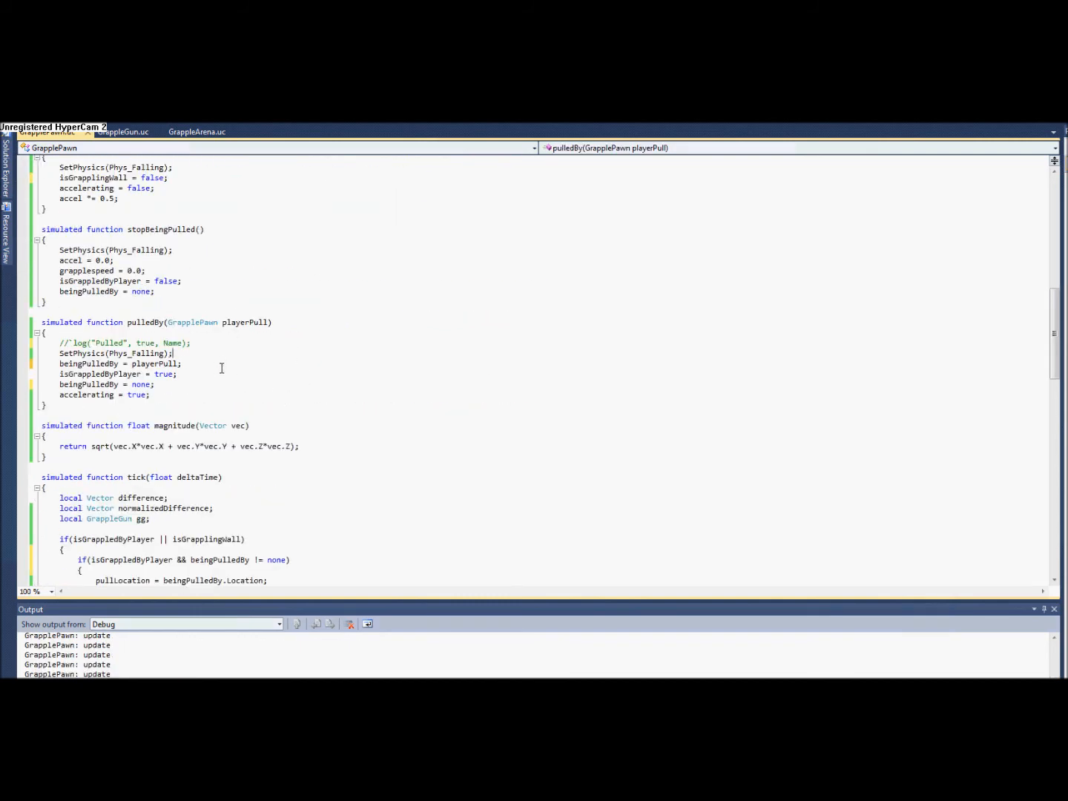
mouse_move(178, 380)
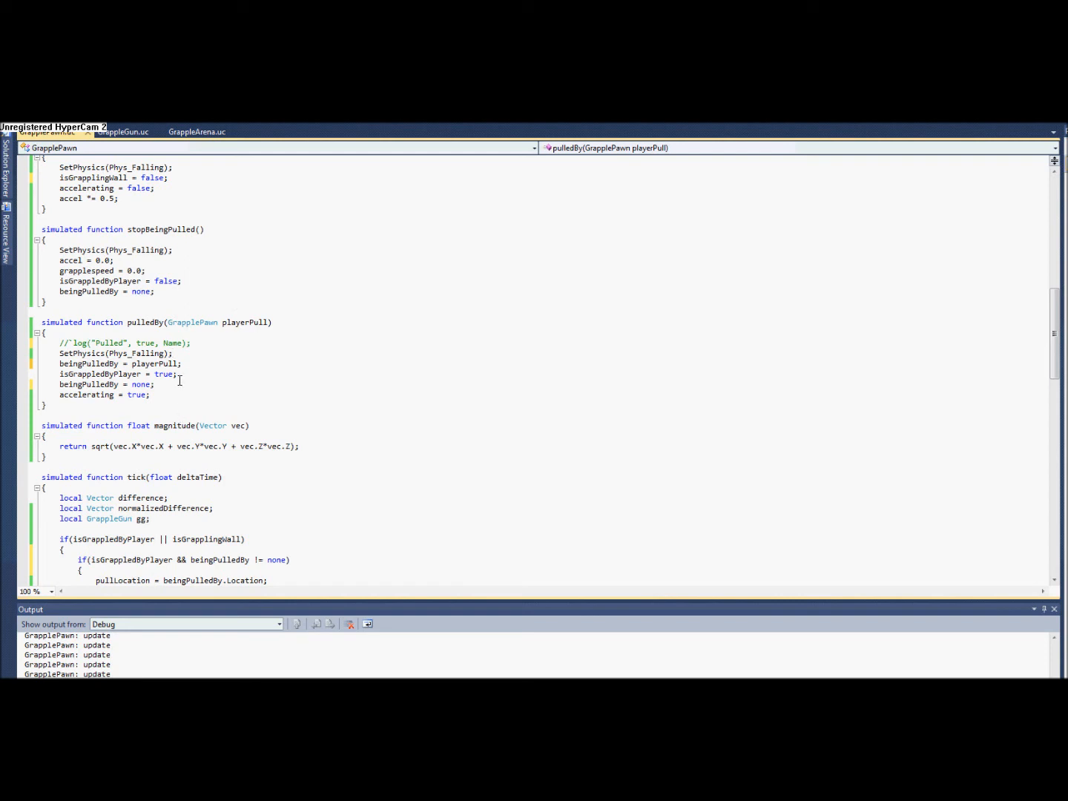
scroll(down, 3)
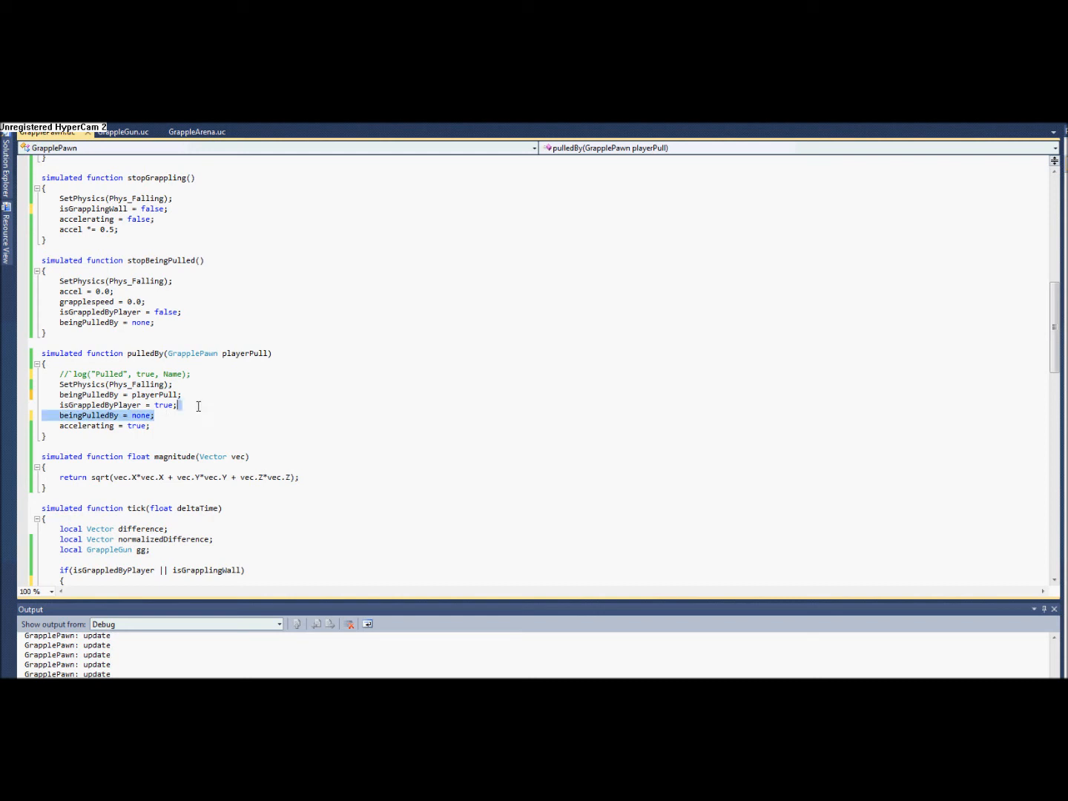
key(Delete)
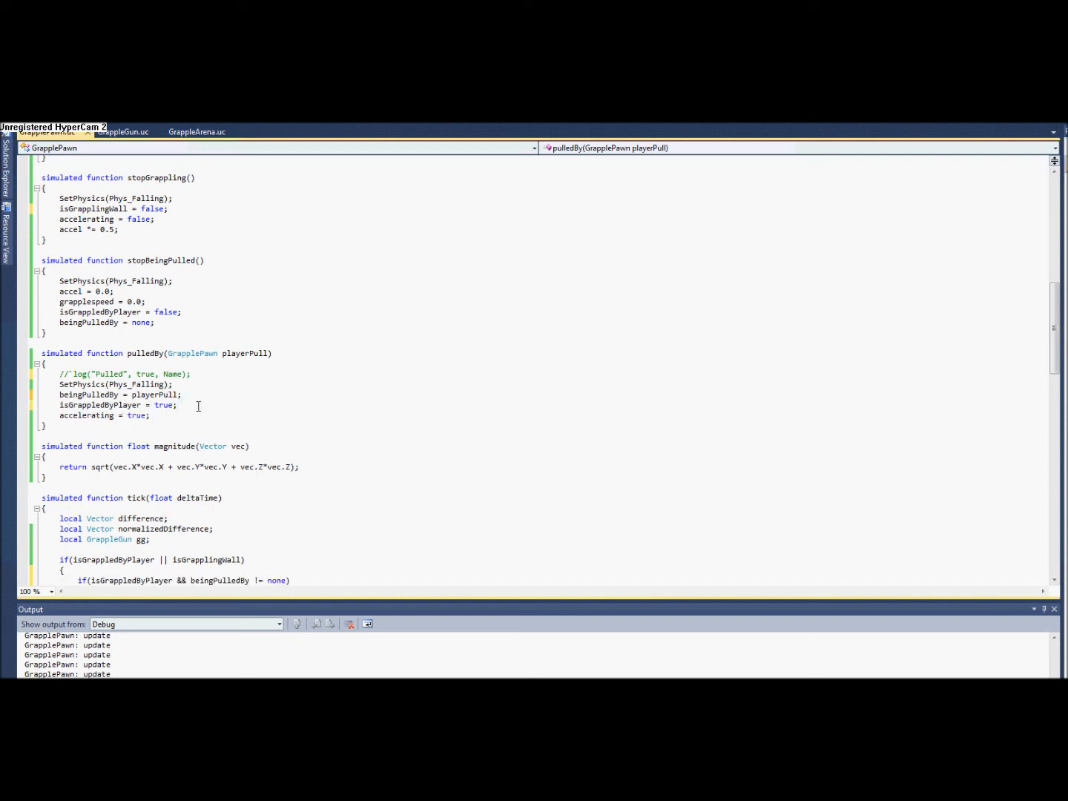